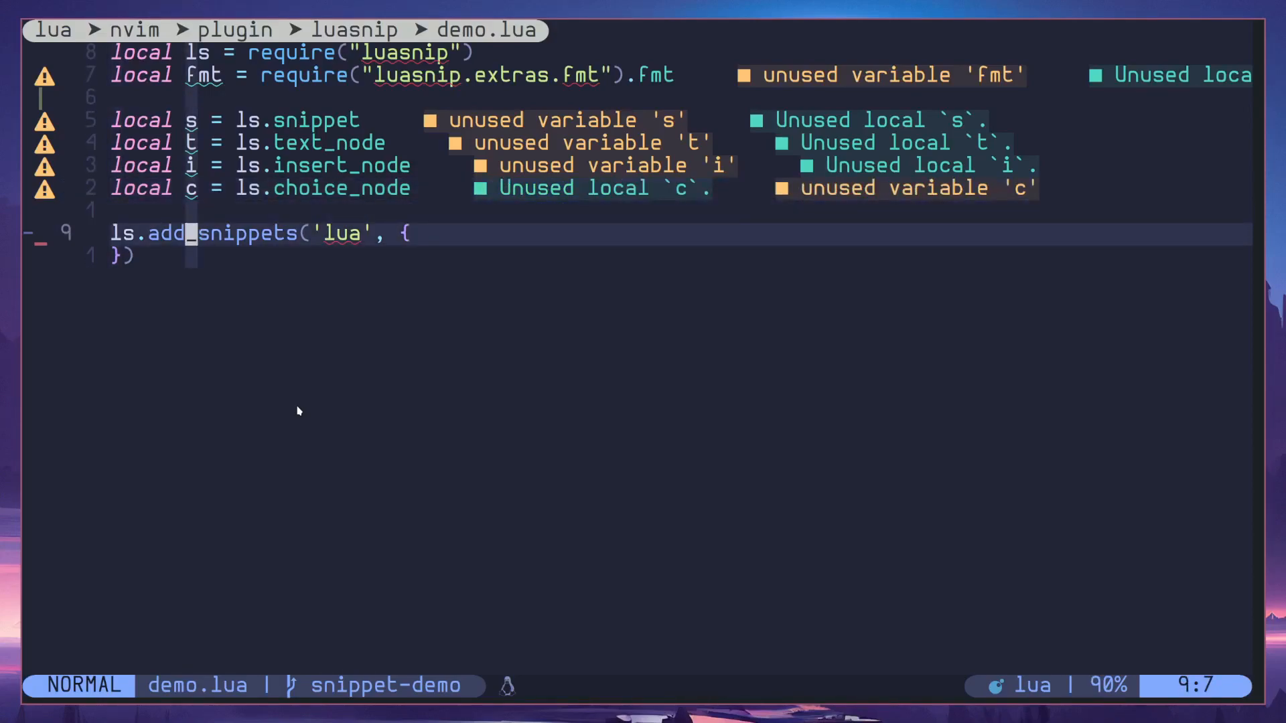
- Start snippet 'c' as a choice node whose first text option is '1st'
text(s('c',)
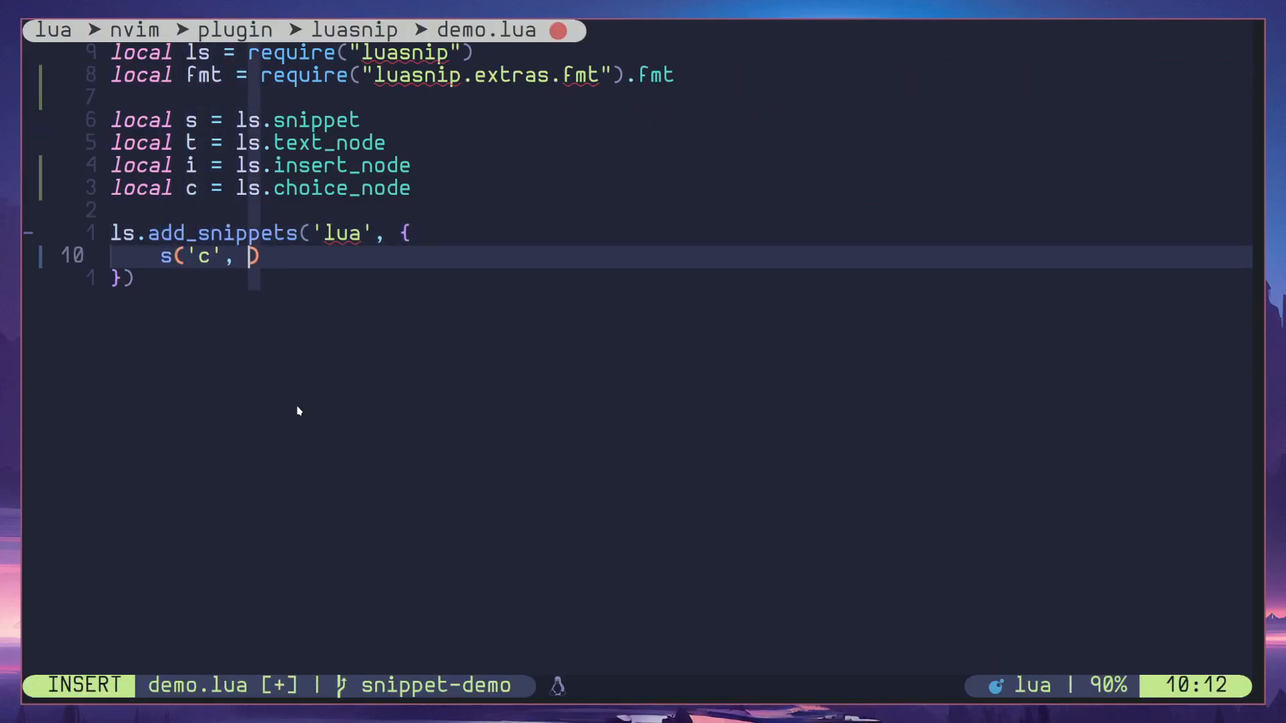
text(c)
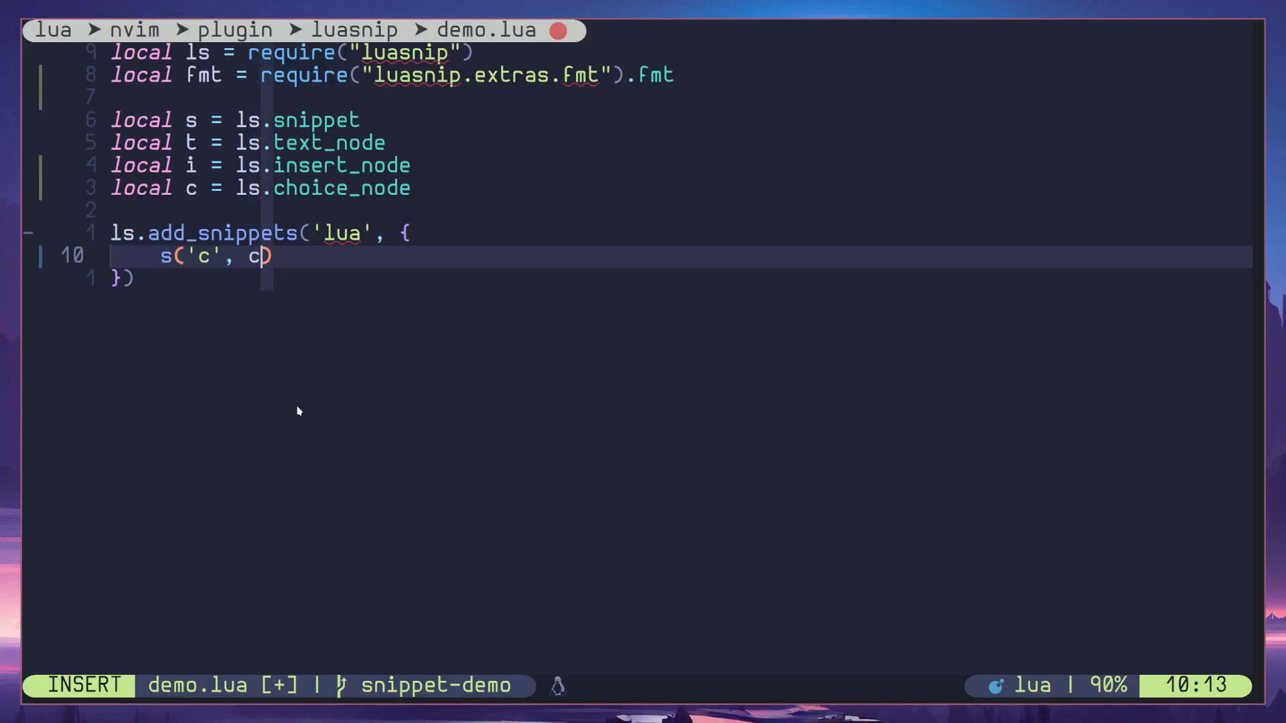
text(()
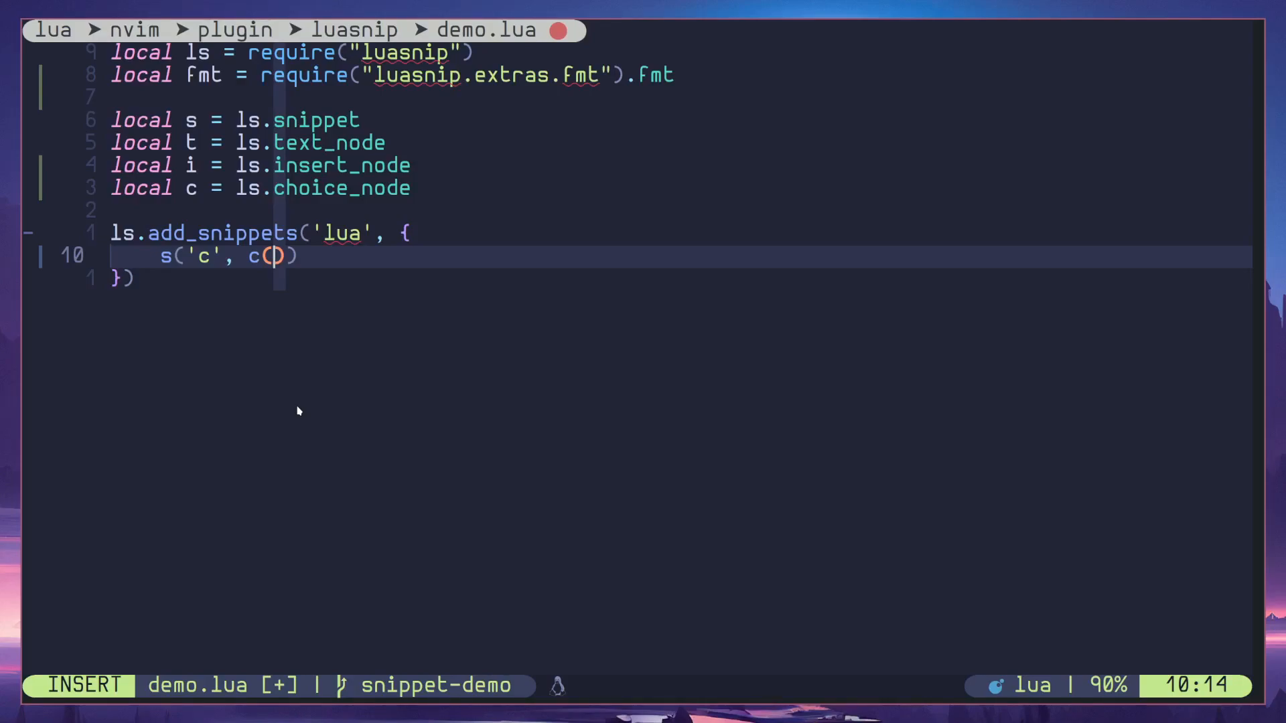
text(1, {)
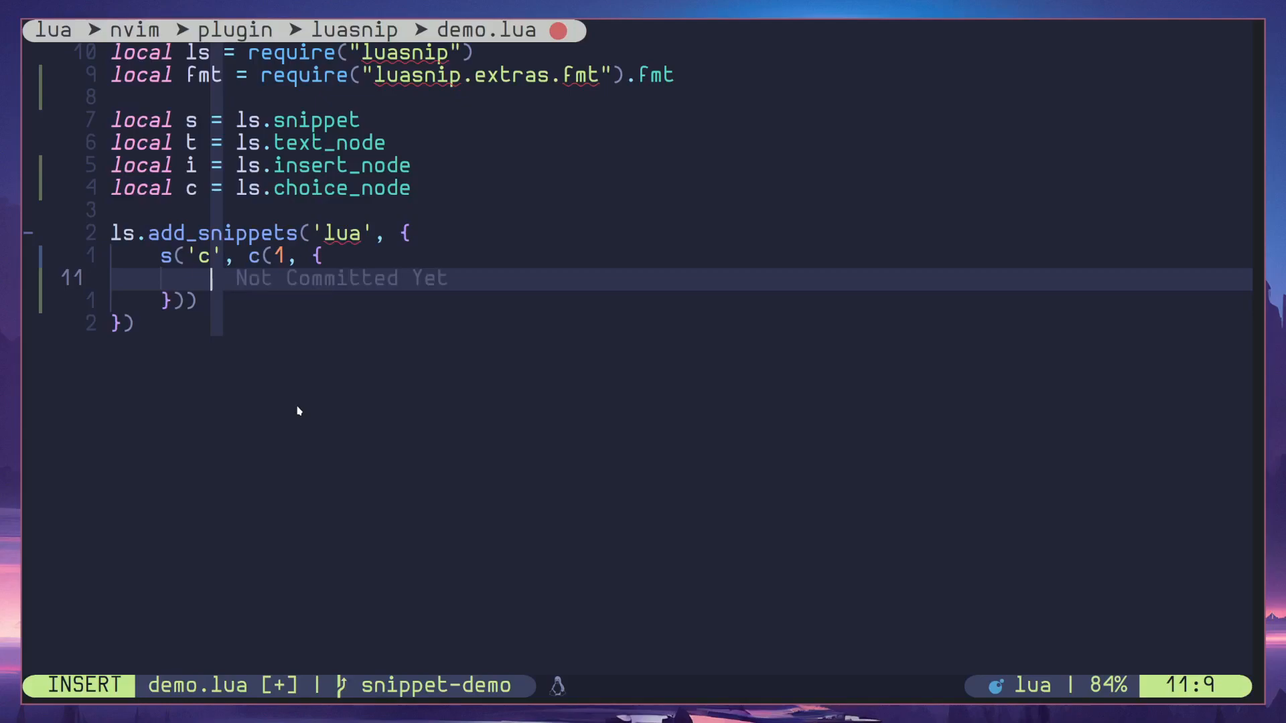
text(t())
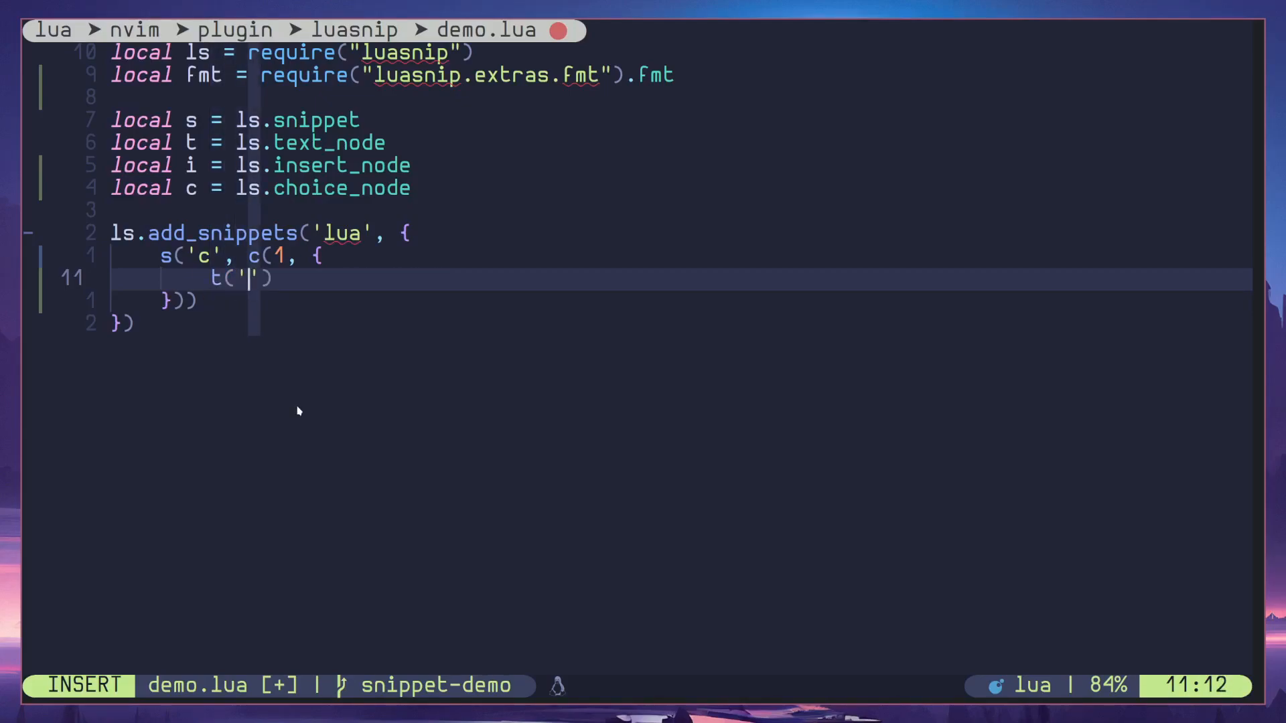
text(1st)
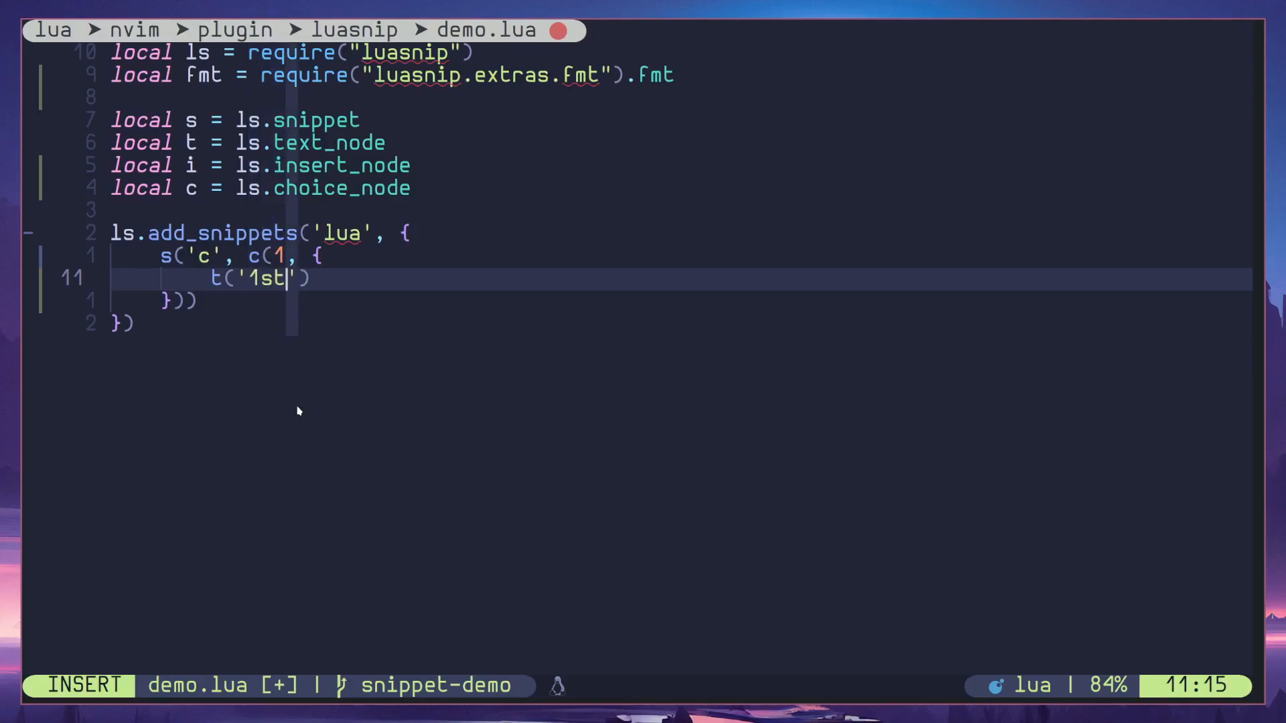
text(,)
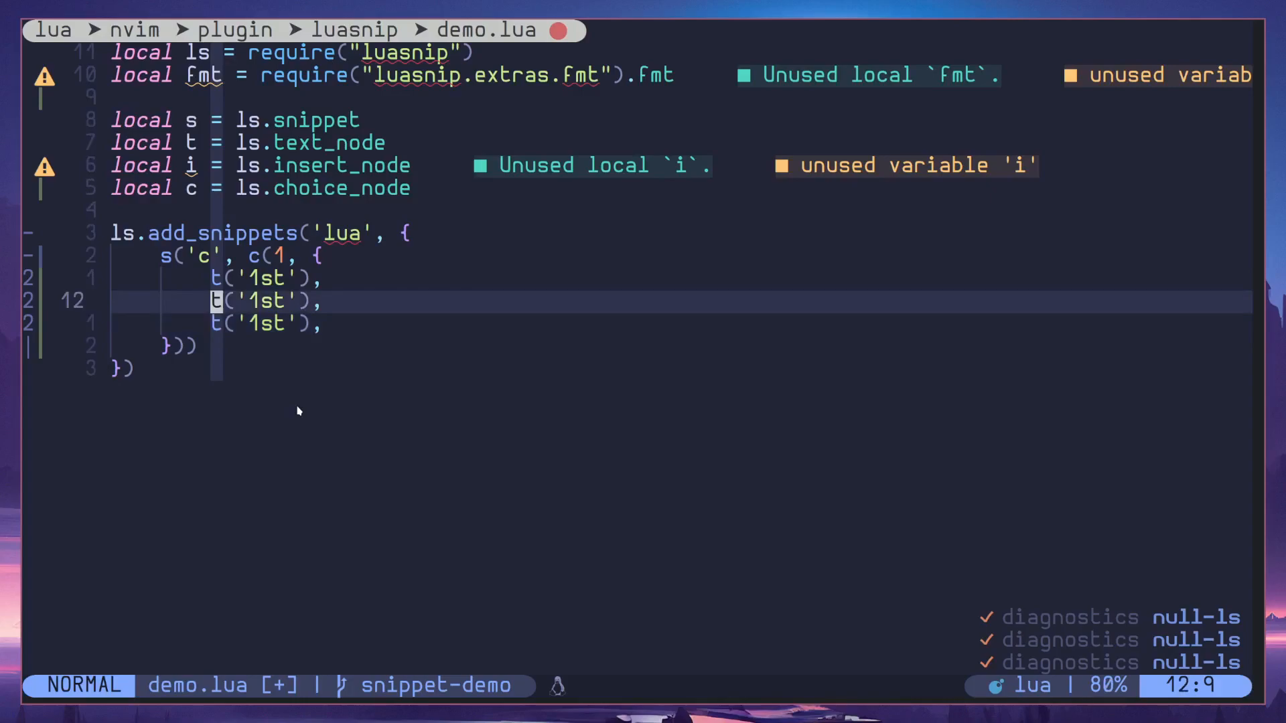
- Add the '2nd' and '3rd' text choices and finish the edit
text(2nd)
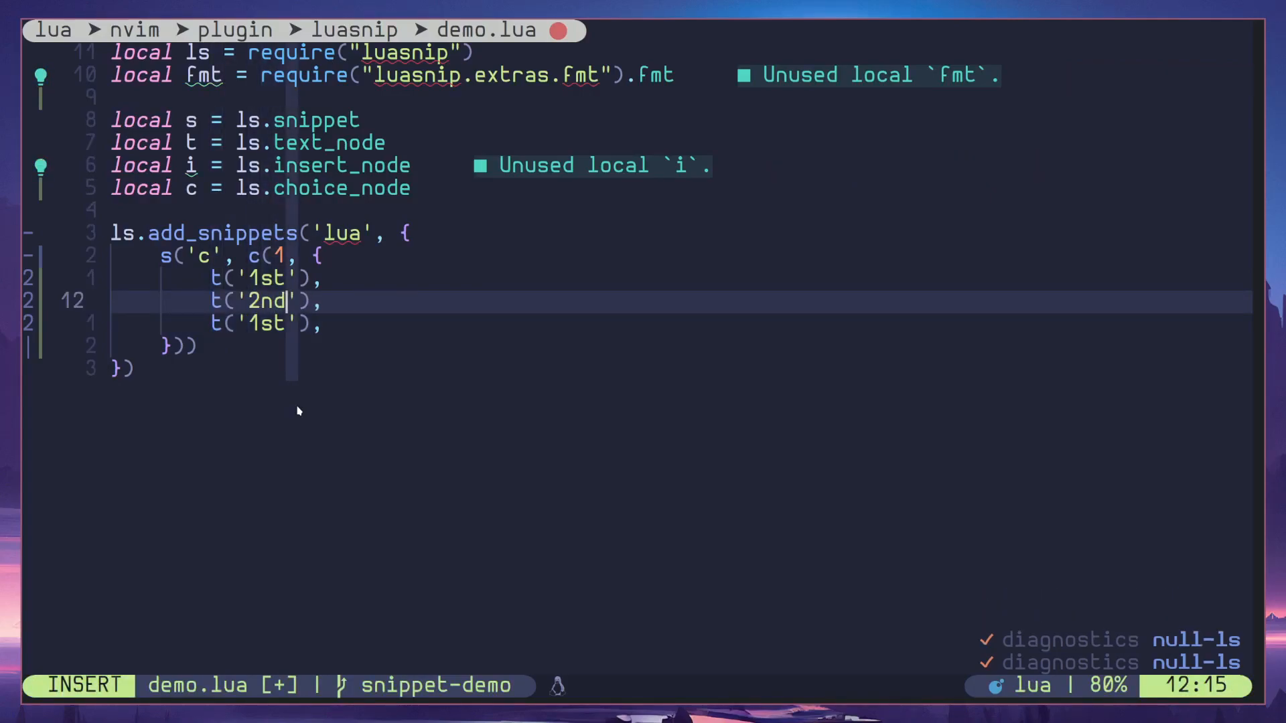
key(Escape)
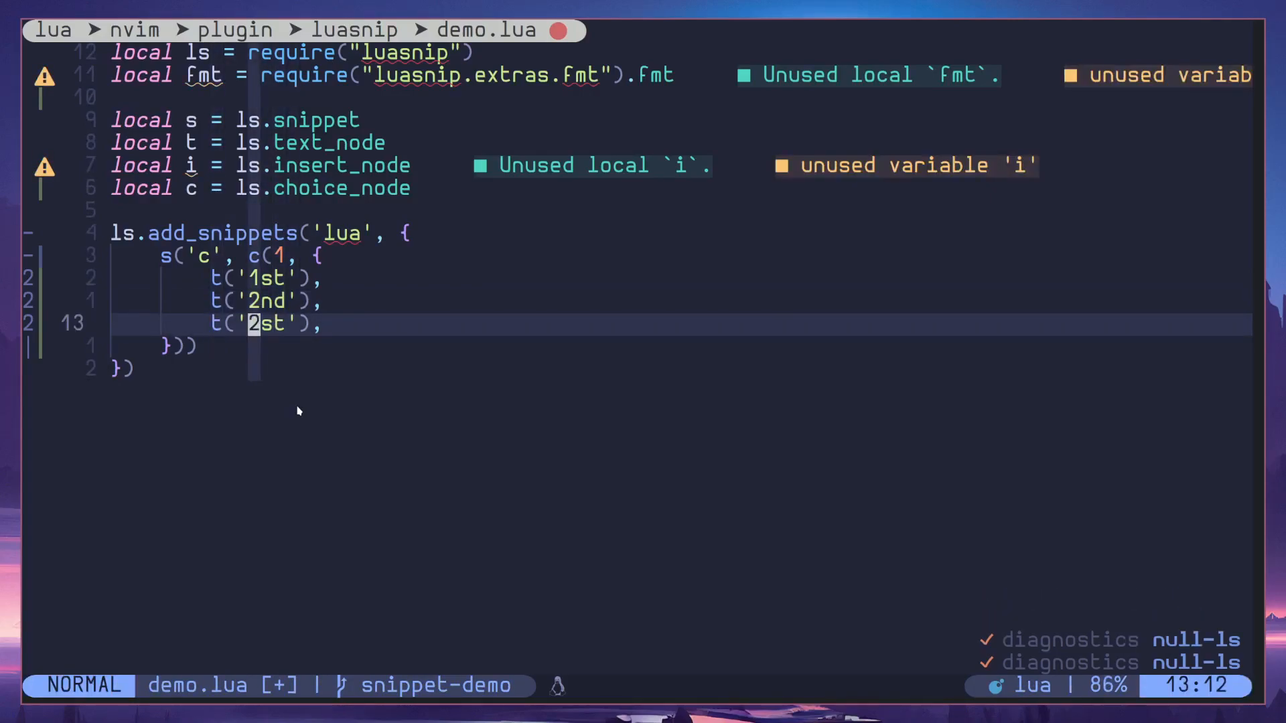
text(3r)
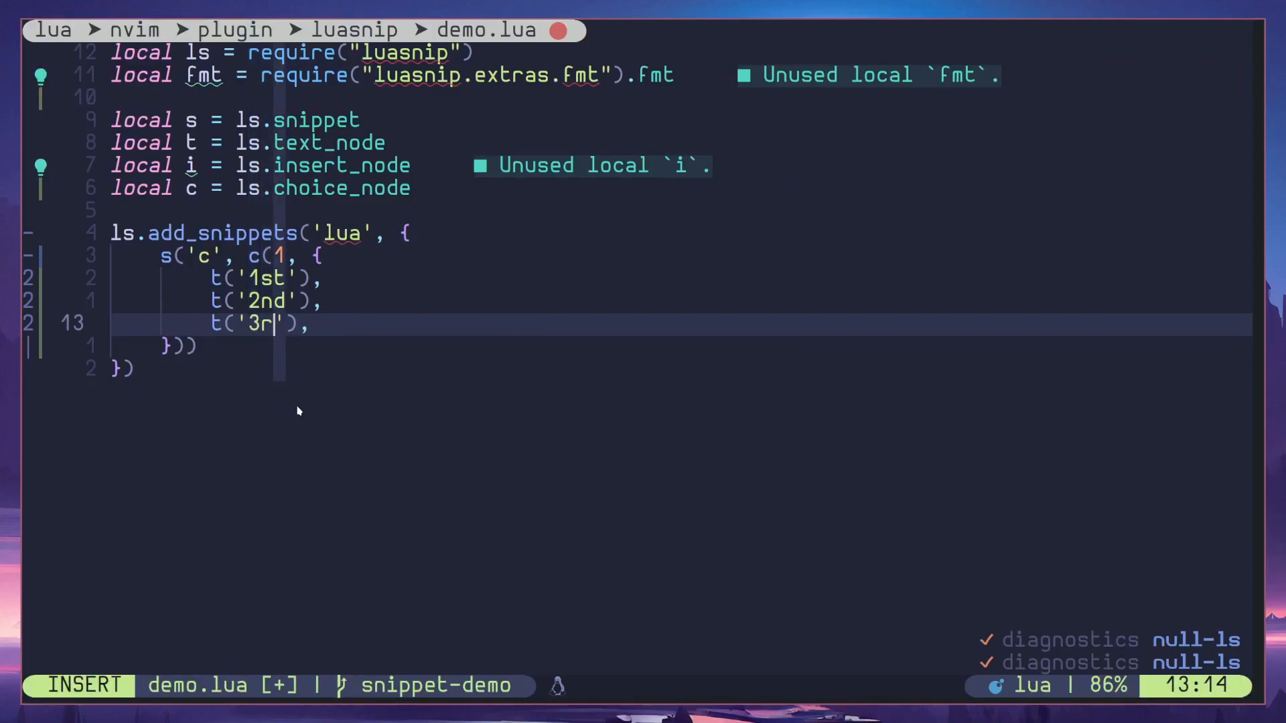
key(Escape)
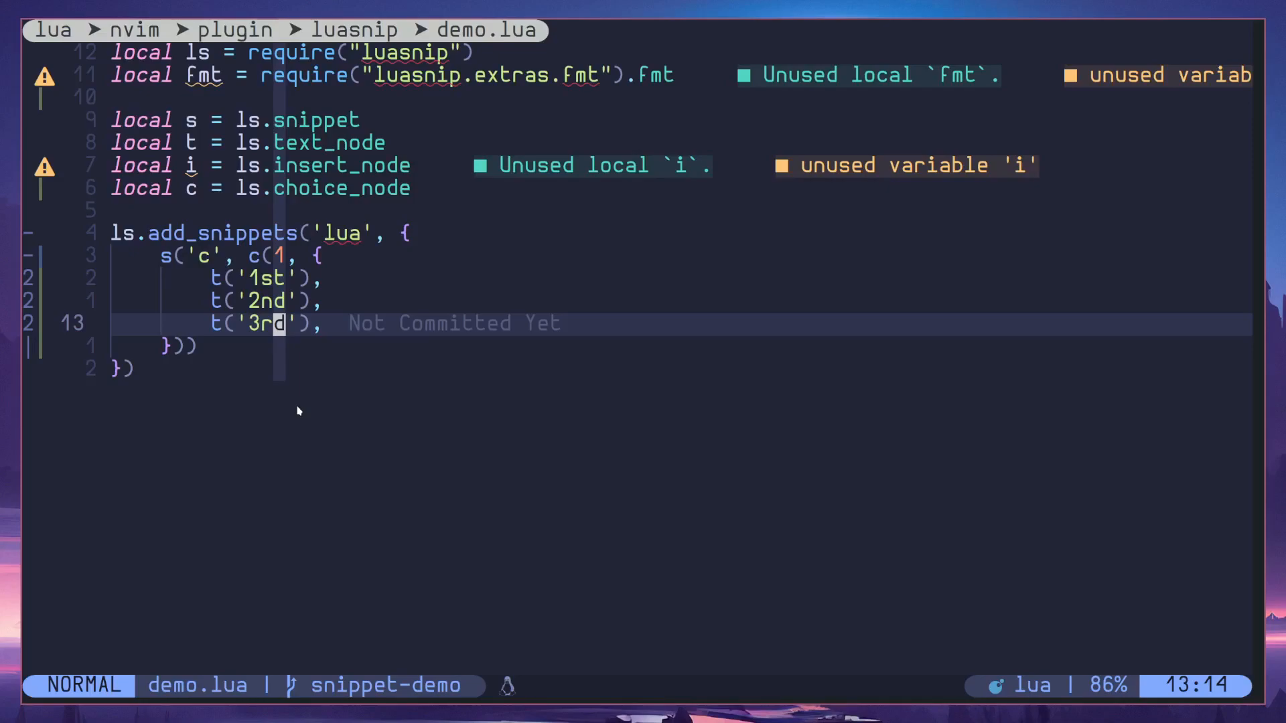
key(G)
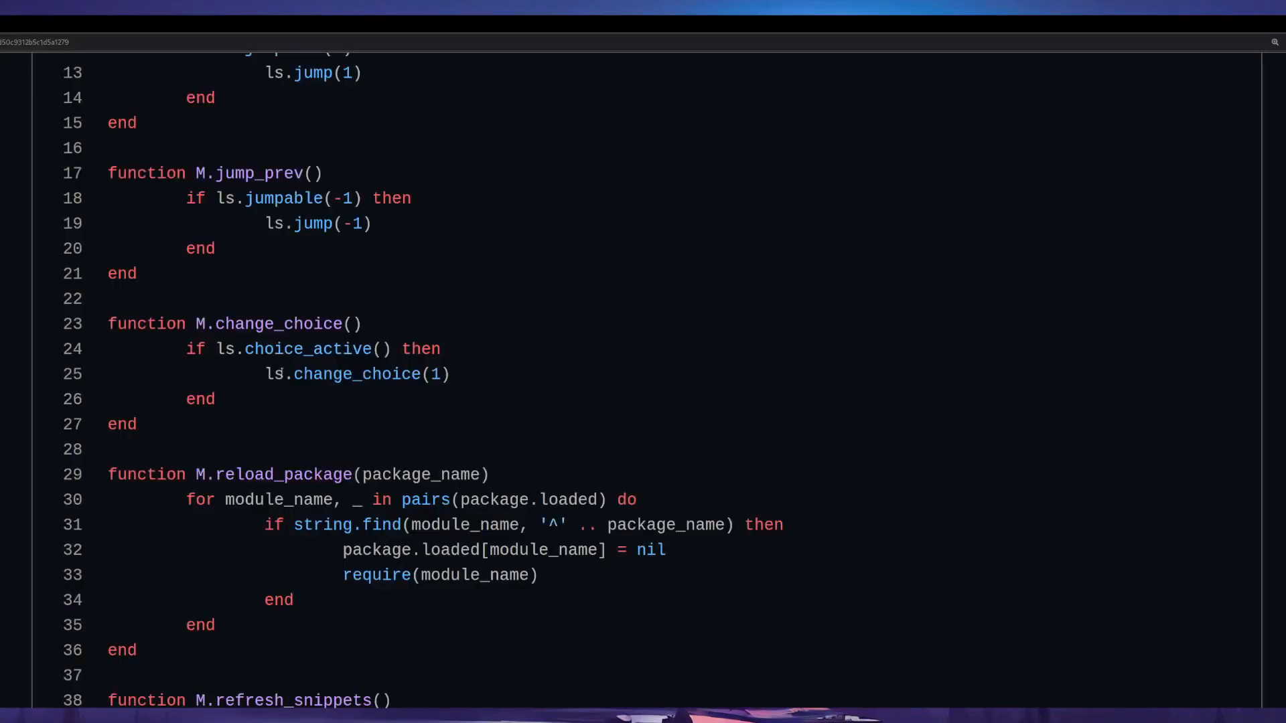
- Highlight the M.change_choice helper that calls ls.change_choice(1)
double_click(435, 373)
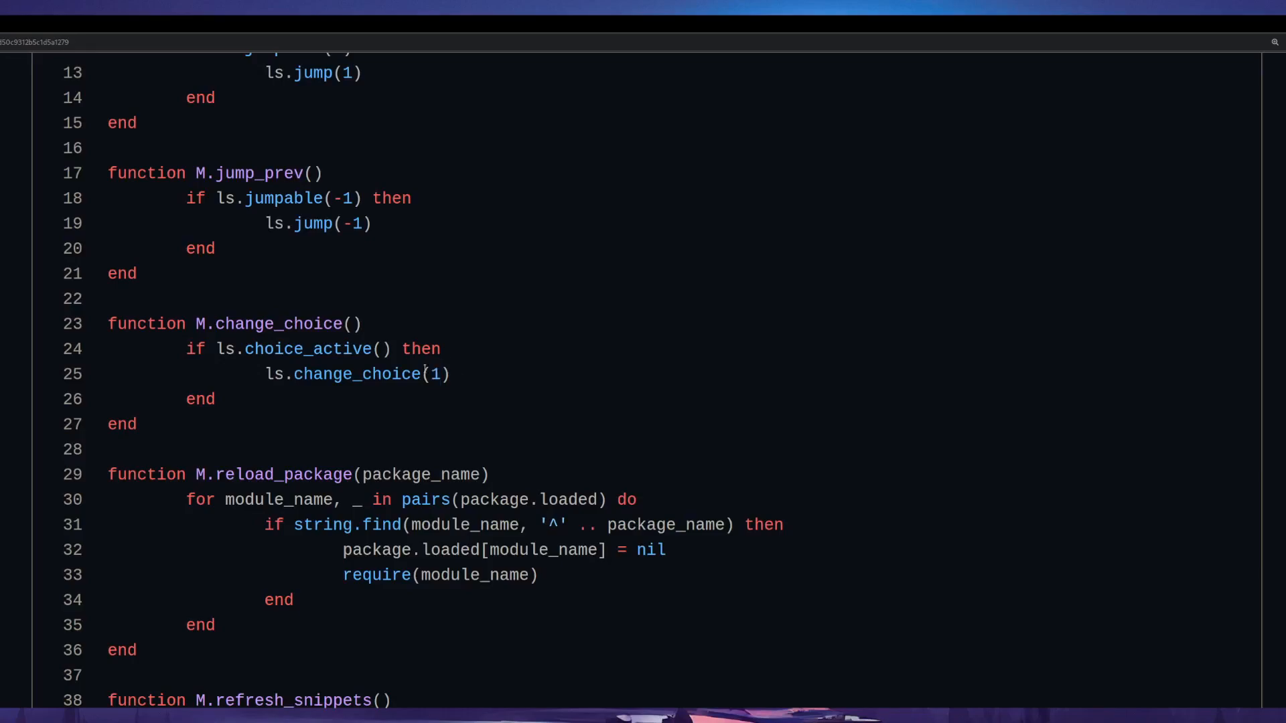
double_click(355, 374)
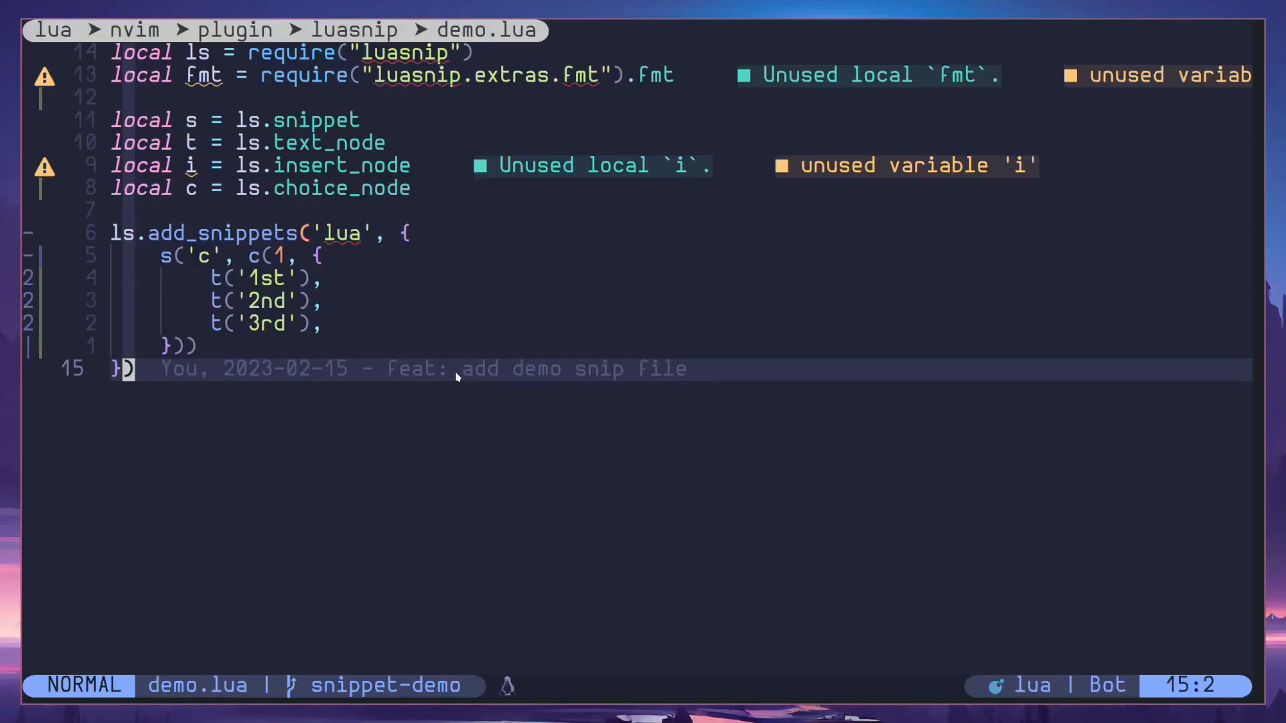
- Open a new line below the snippet definition to test snippet 'c'
key(o)
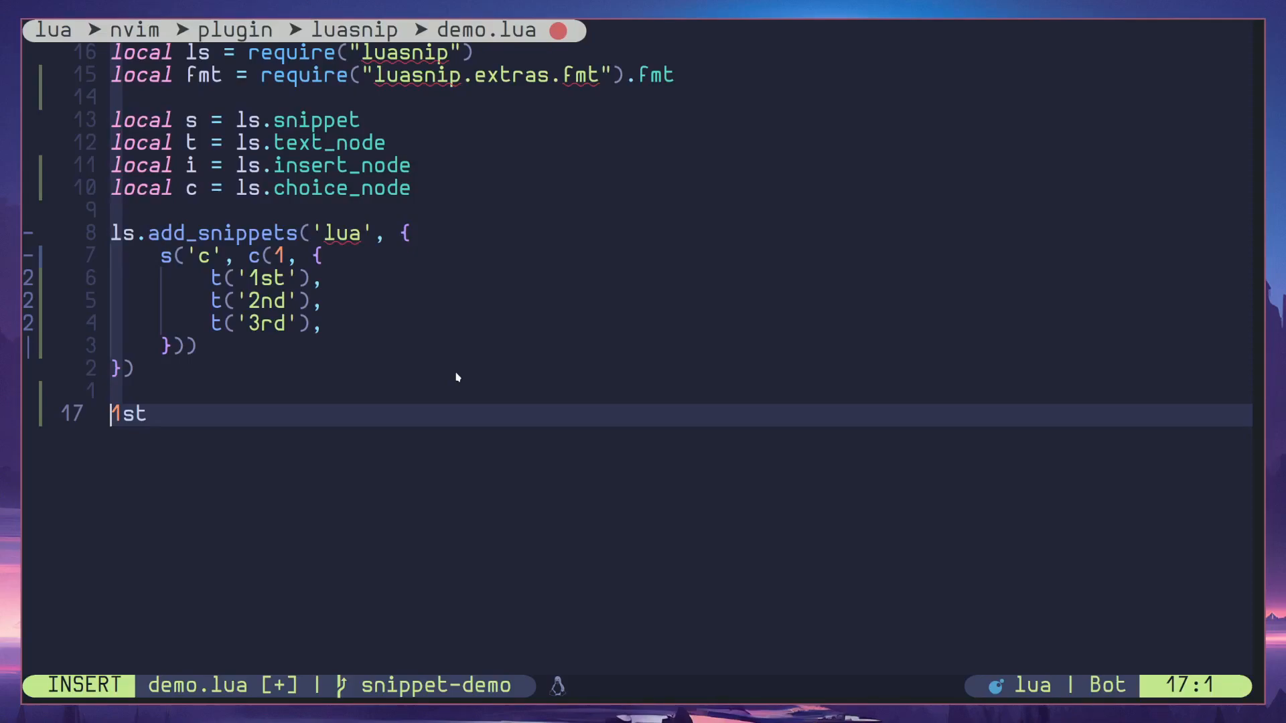
mouse_move(219, 288)
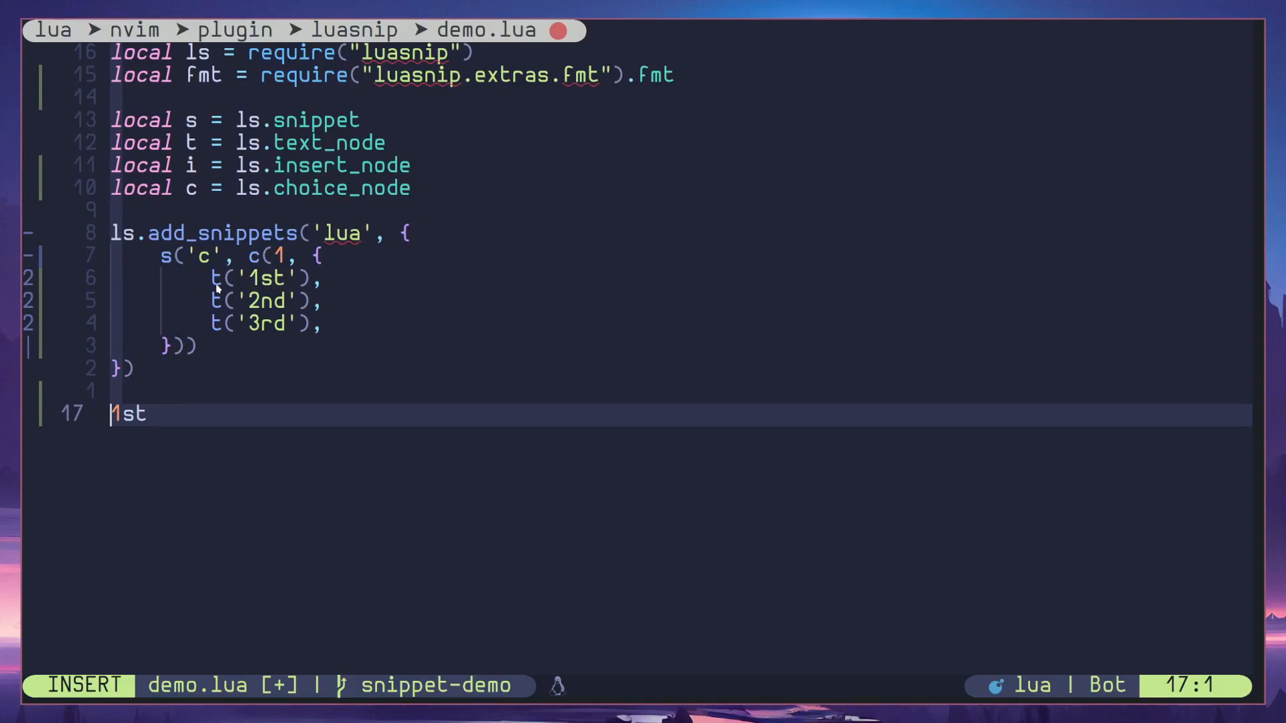
mouse_move(259, 300)
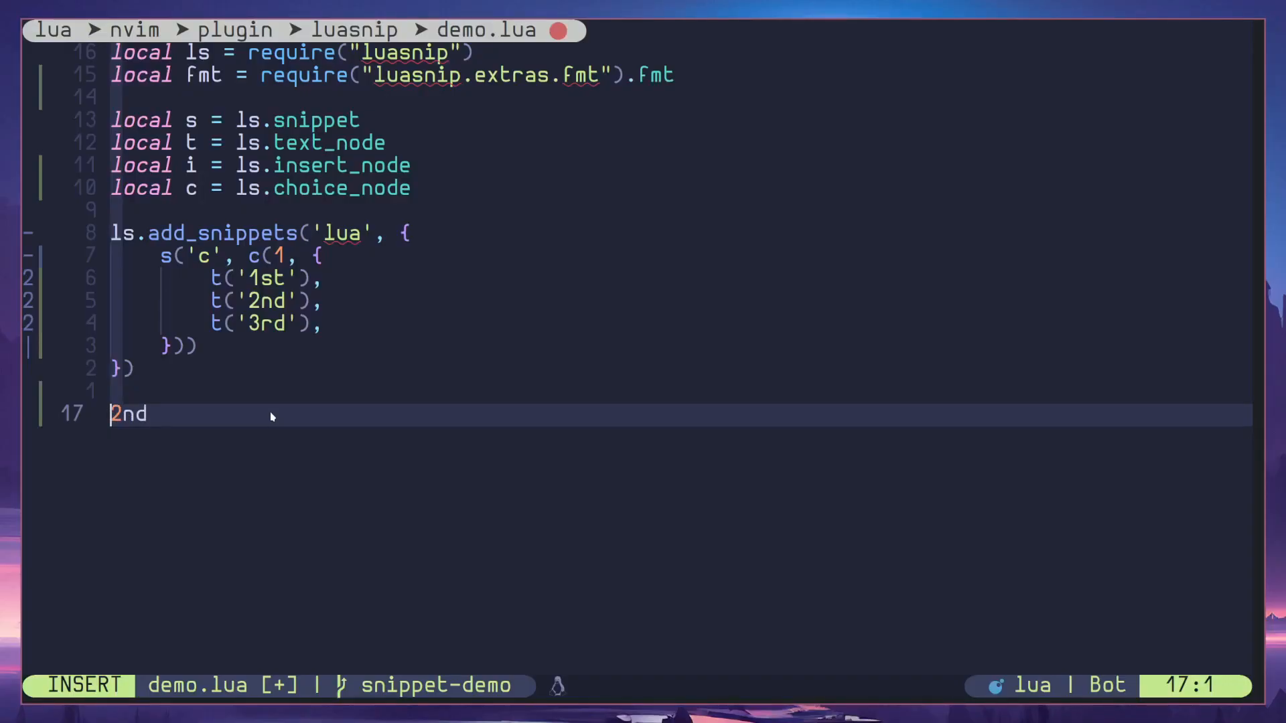
mouse_move(258, 315)
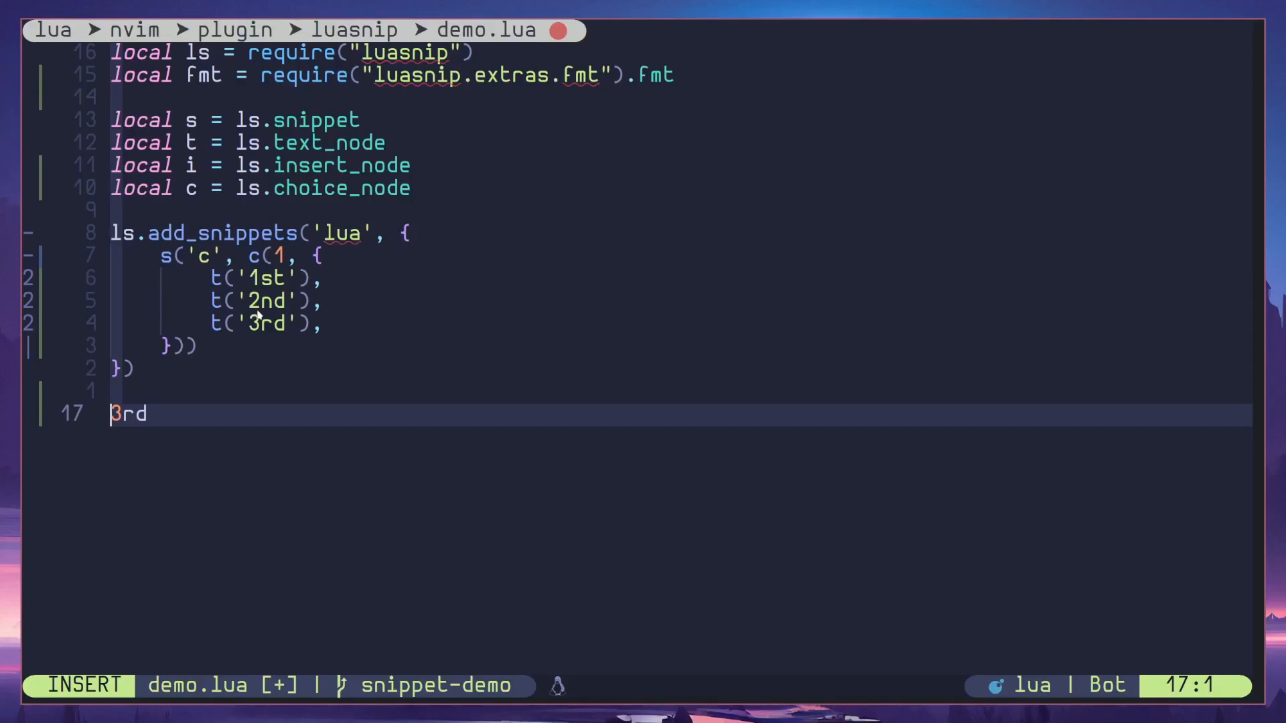
mouse_move(335, 337)
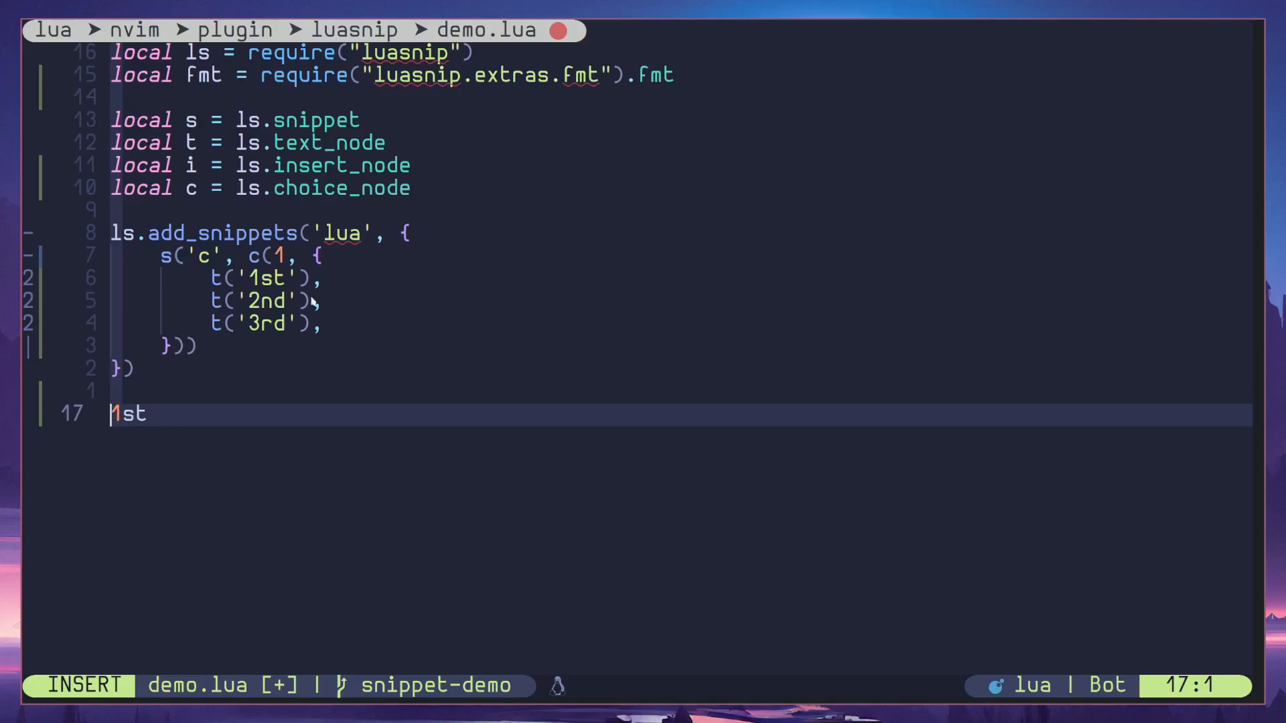
mouse_move(284, 285)
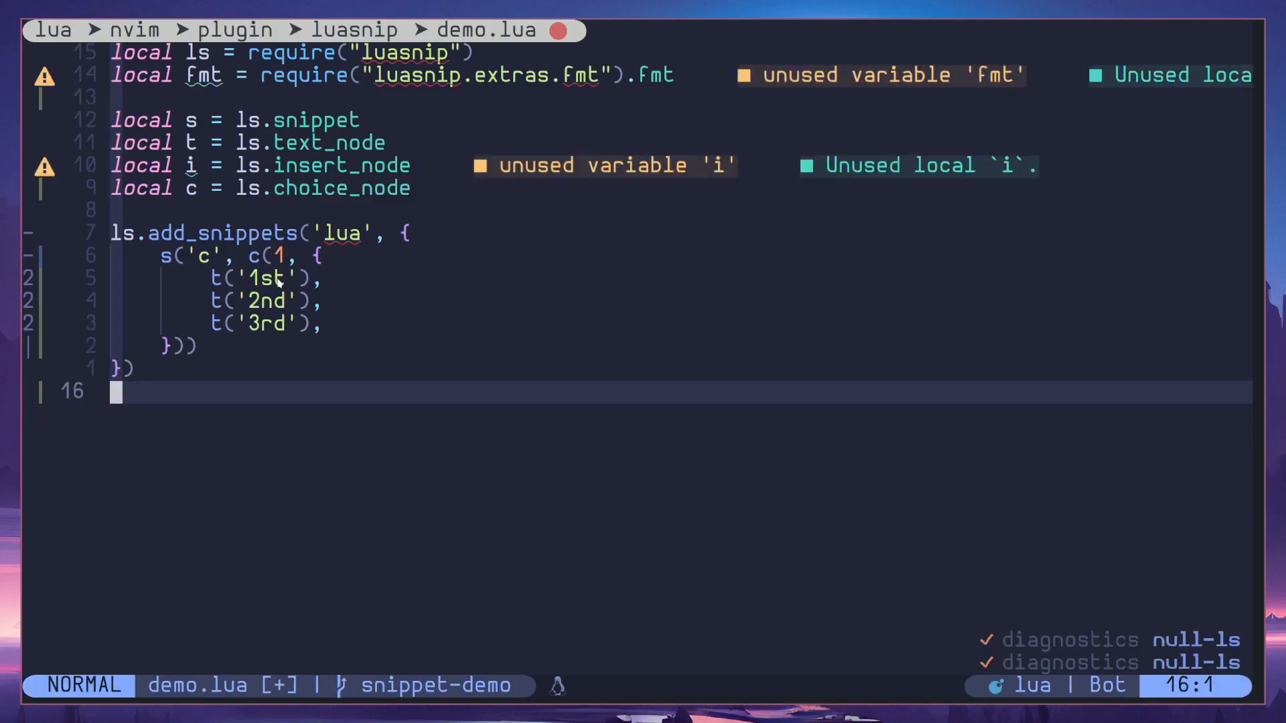
- Replace the three text choices with the start of a fmt('local ...') template
key(V)
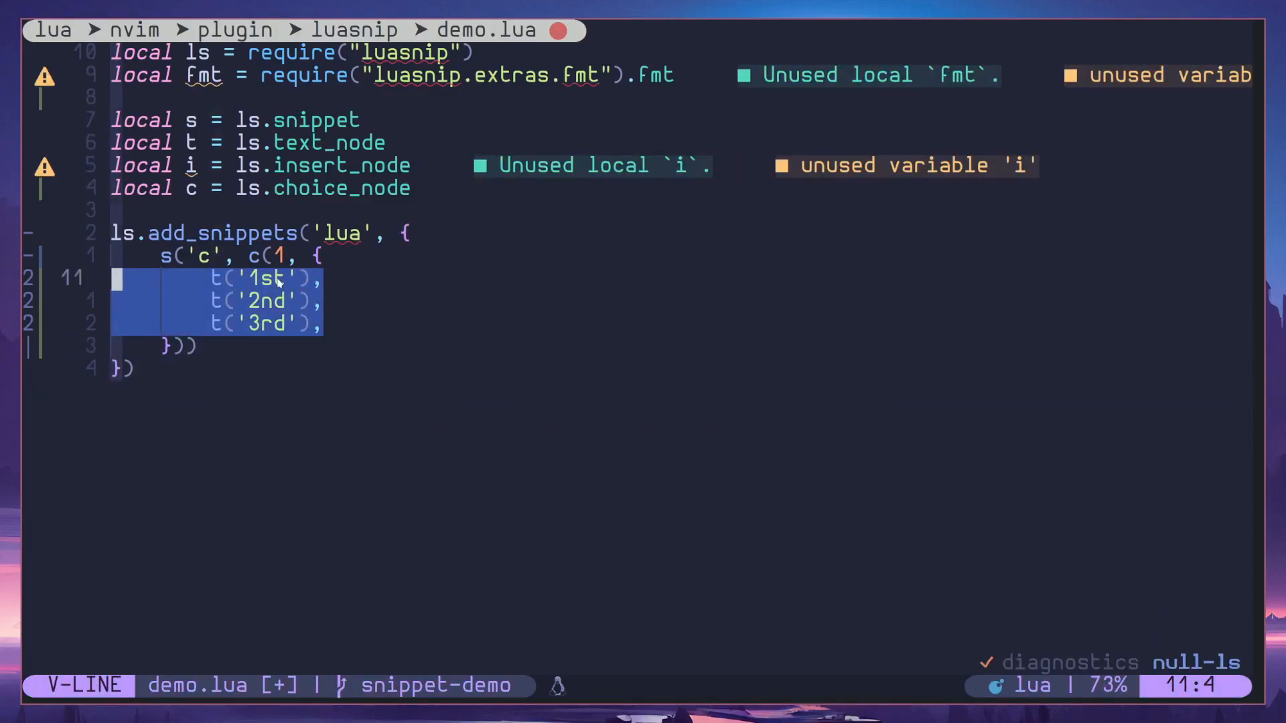
key(c)
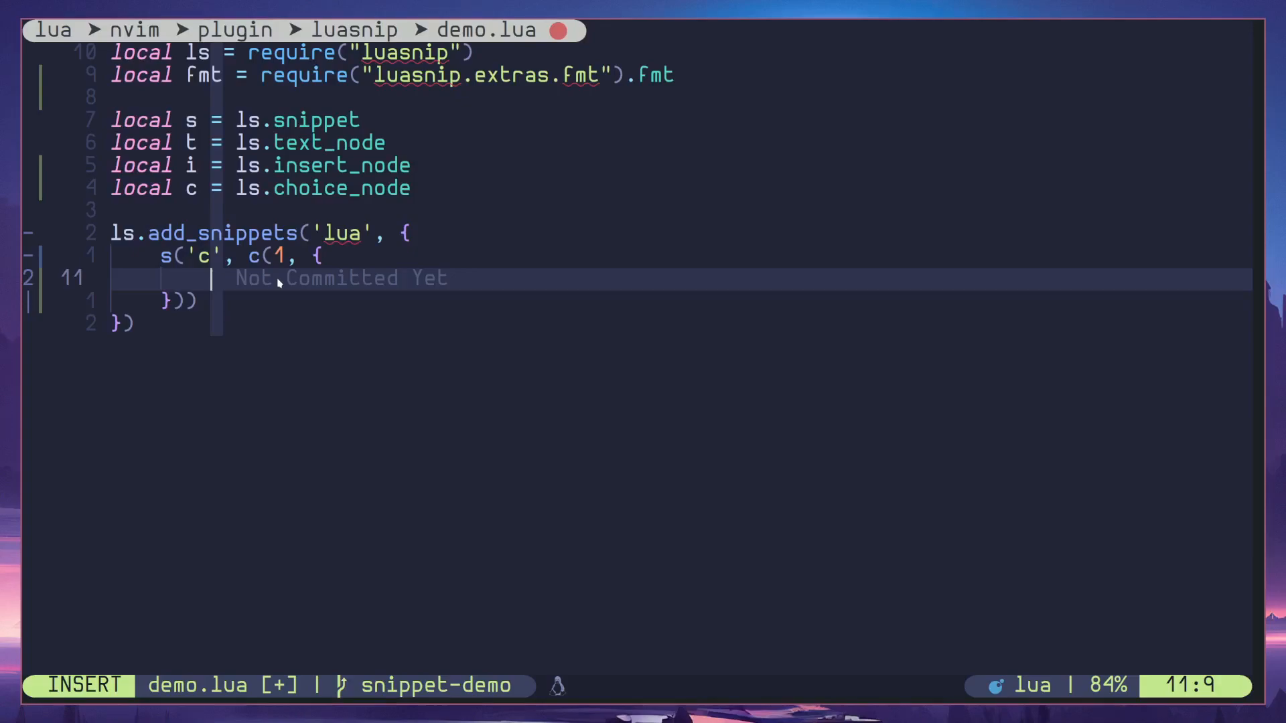
text(fmt()
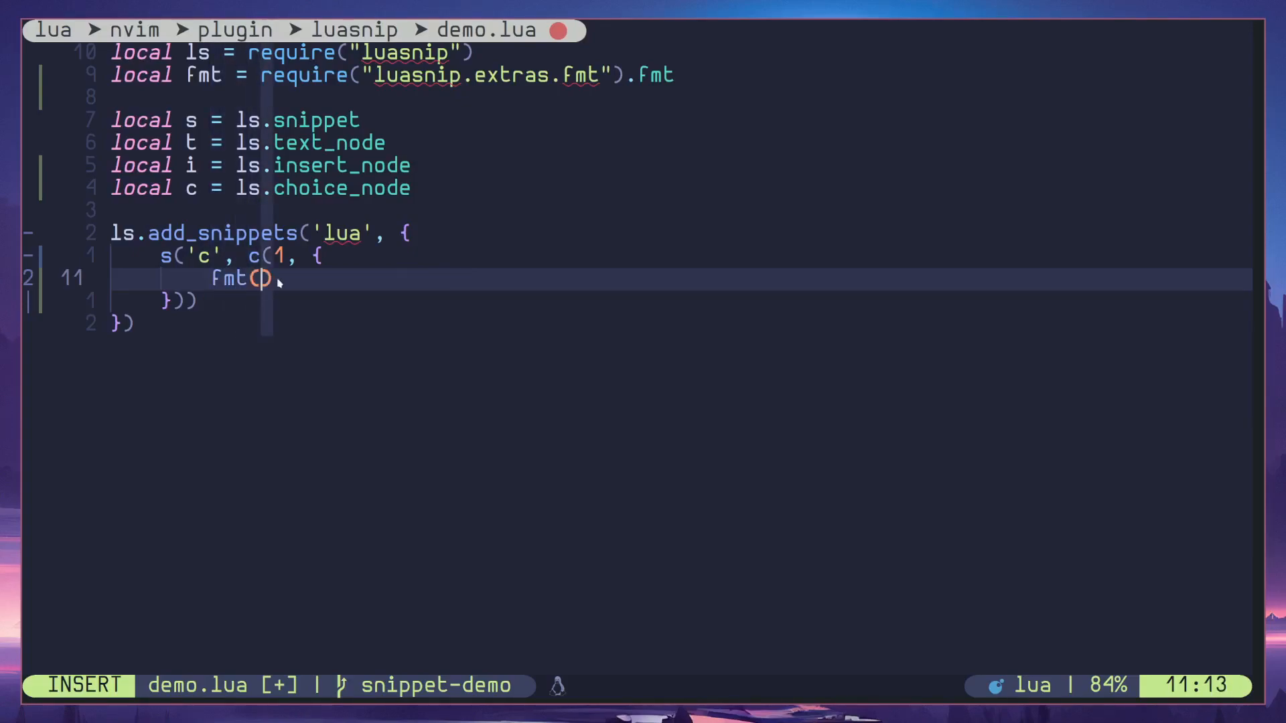
text('local)
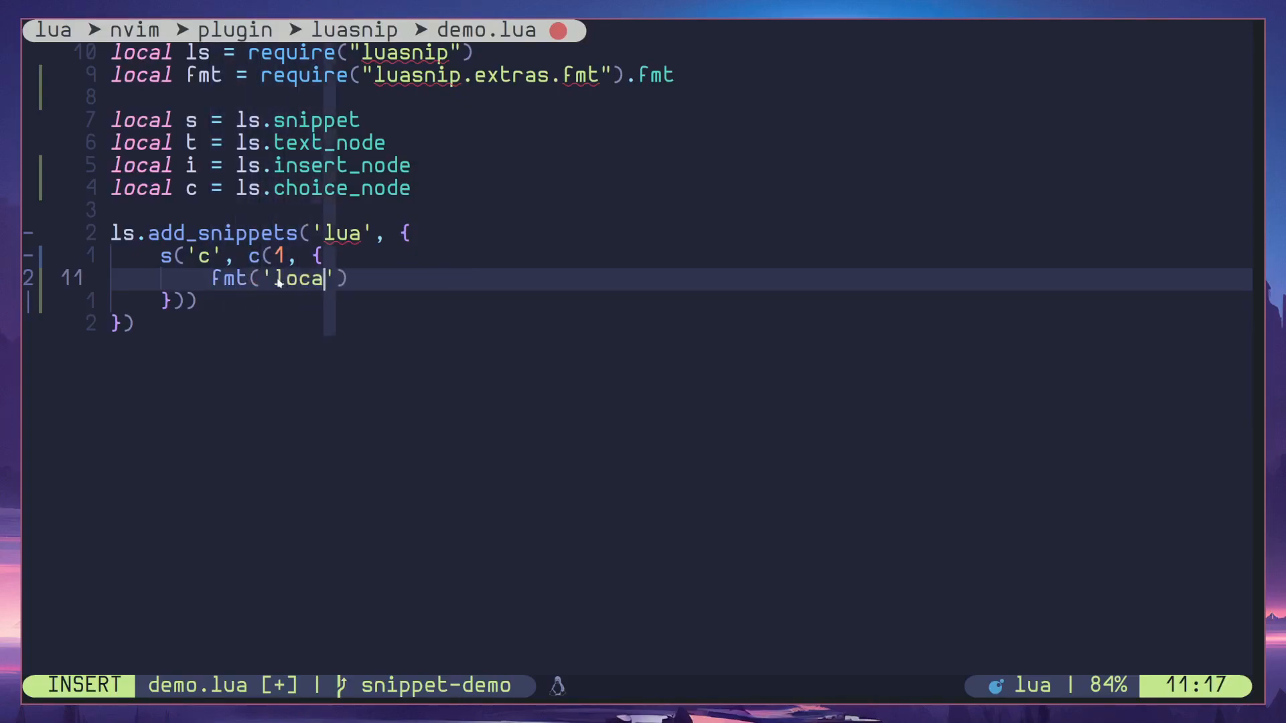
- Complete the template as 'local {} = {}' and begin its first insert node i(1, )
text({})
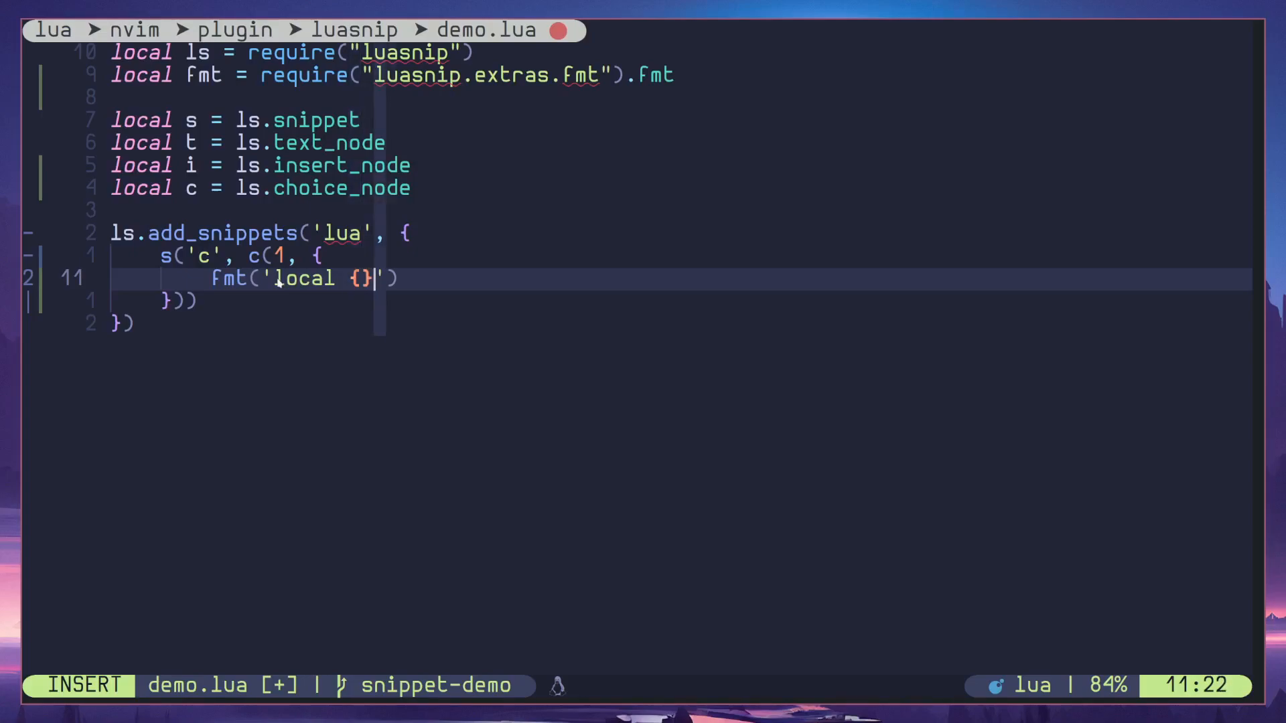
text(= {}',)
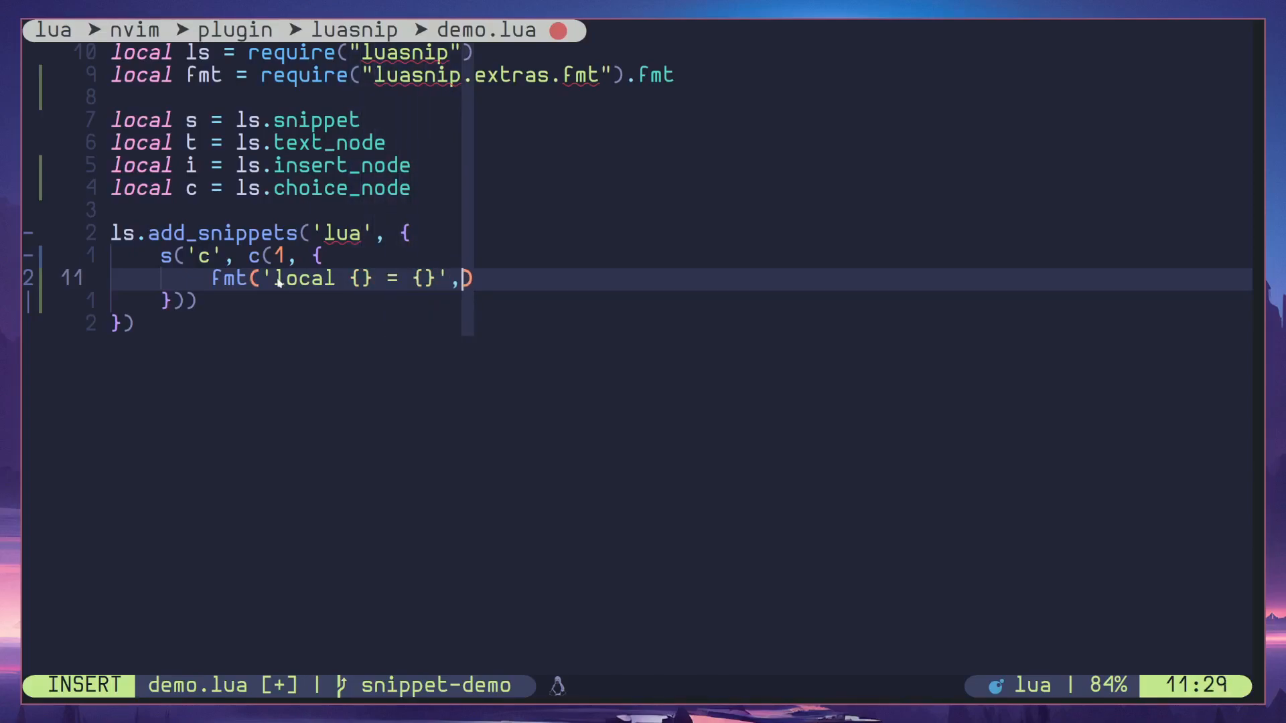
text({)
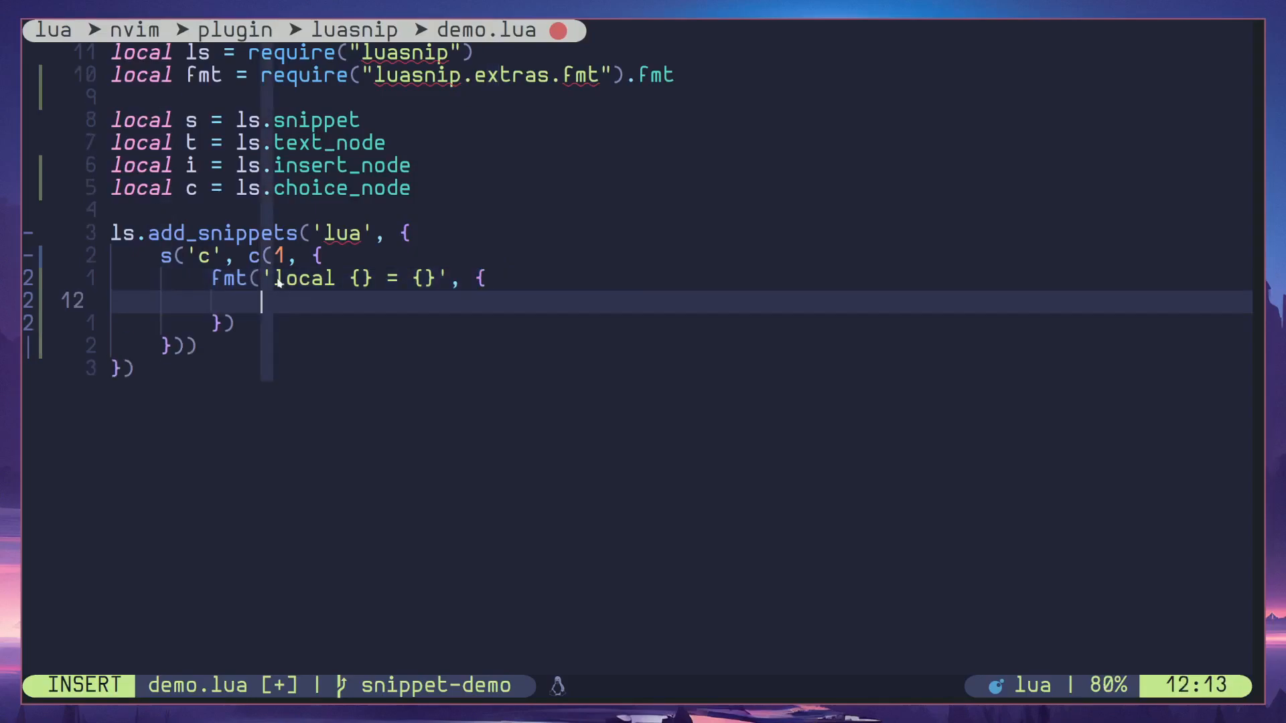
text(i(1))
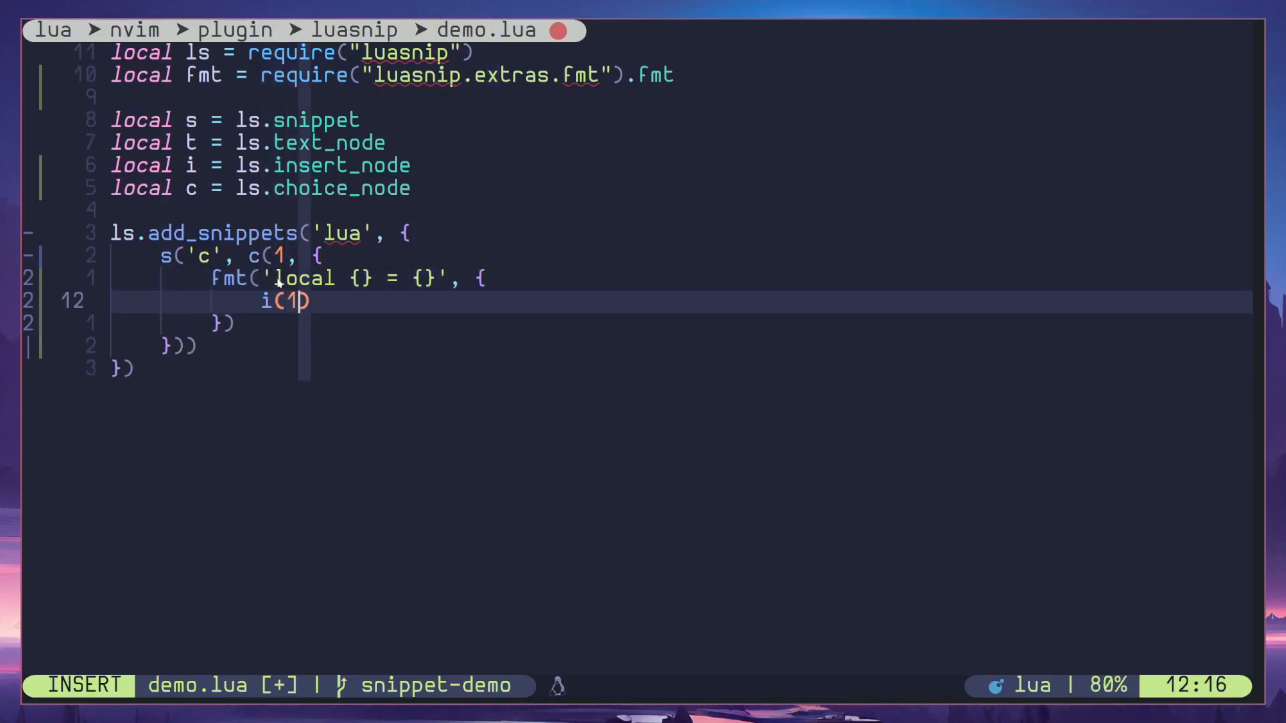
text(,)
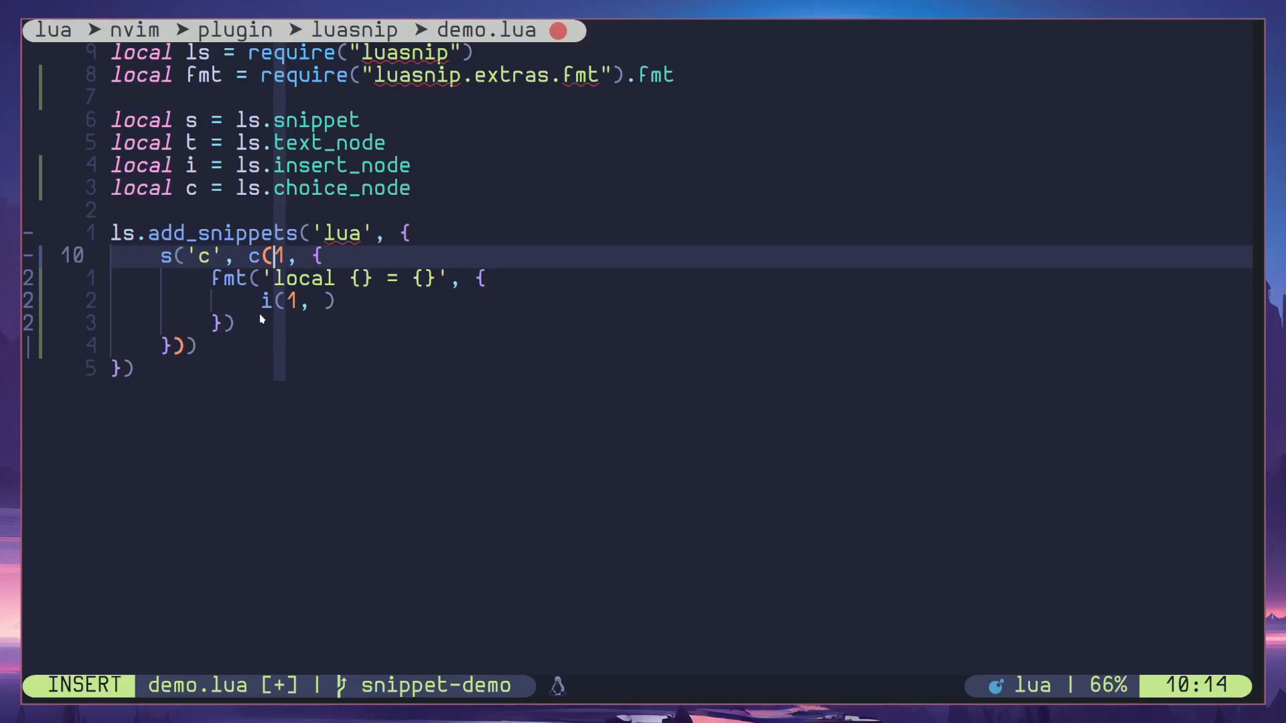
mouse_move(308, 307)
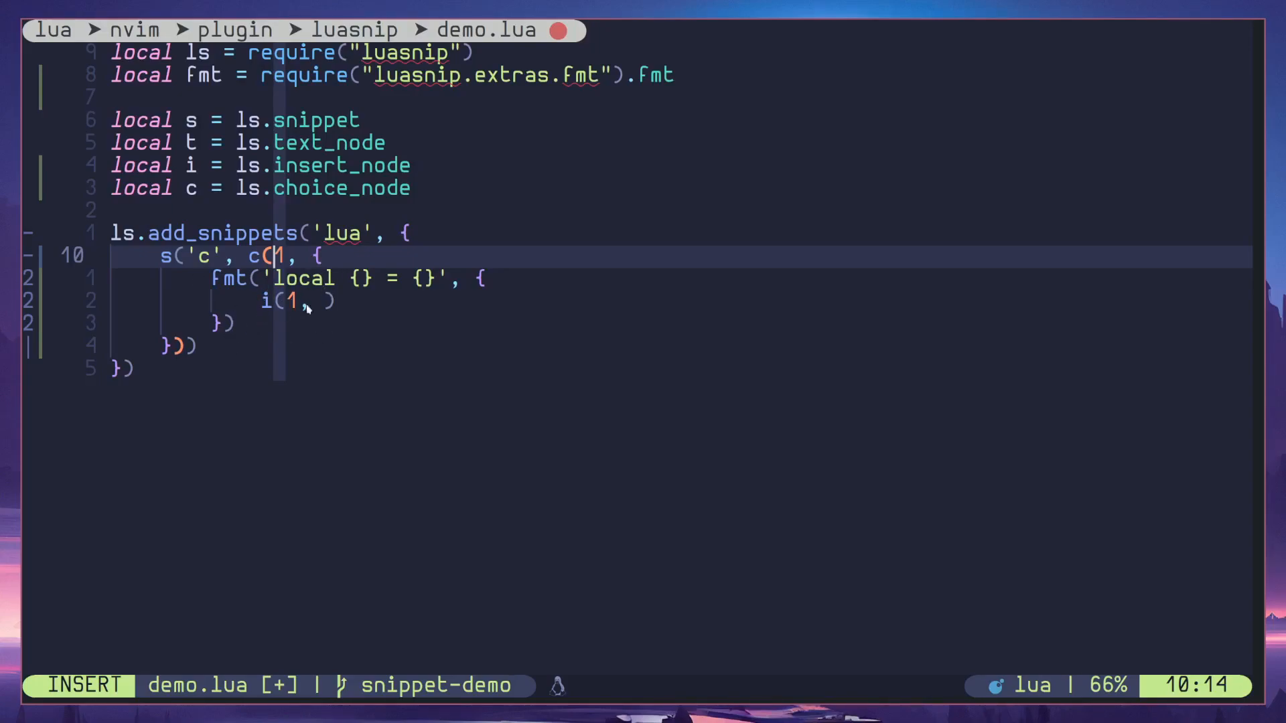
mouse_move(241, 296)
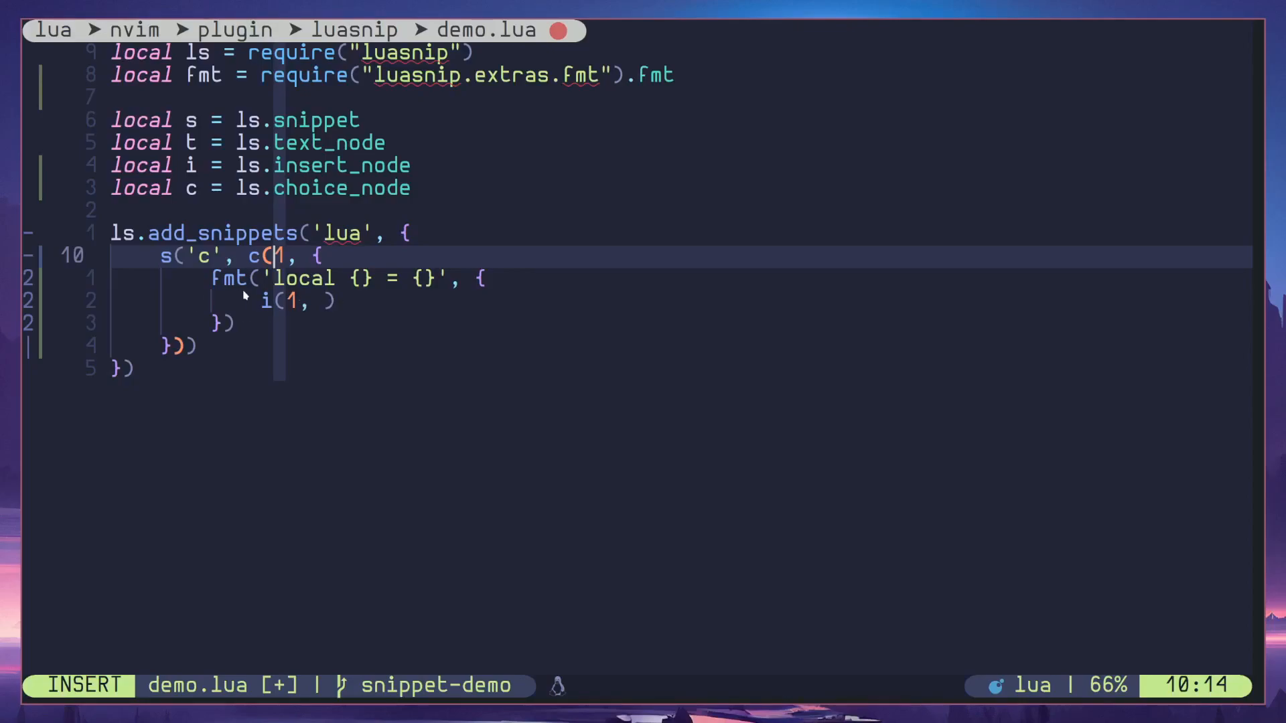
mouse_move(369, 322)
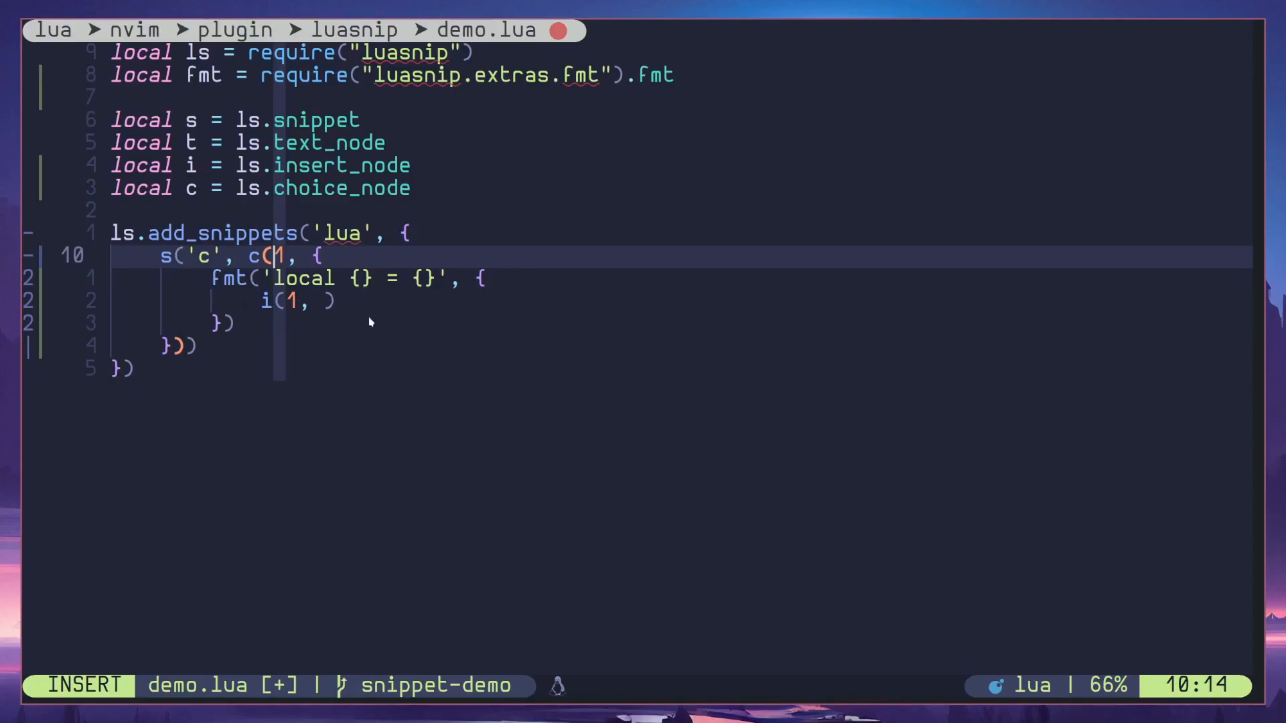
mouse_move(245, 294)
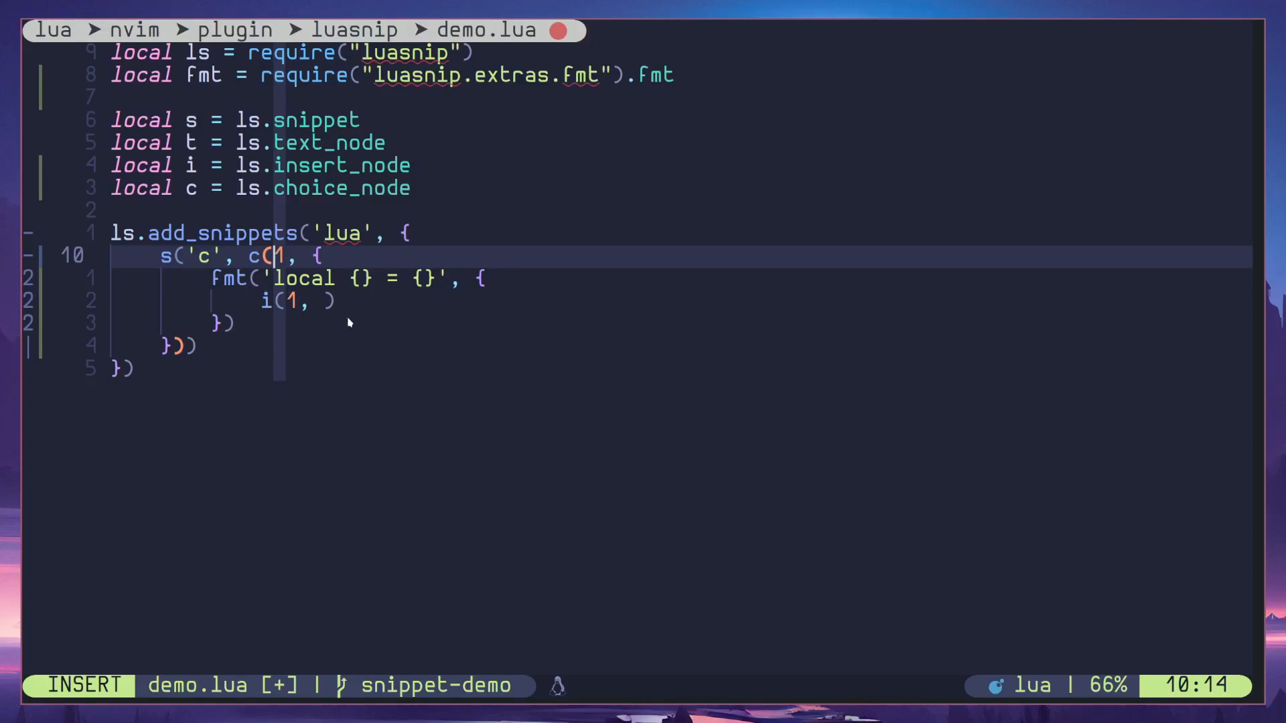
mouse_move(241, 312)
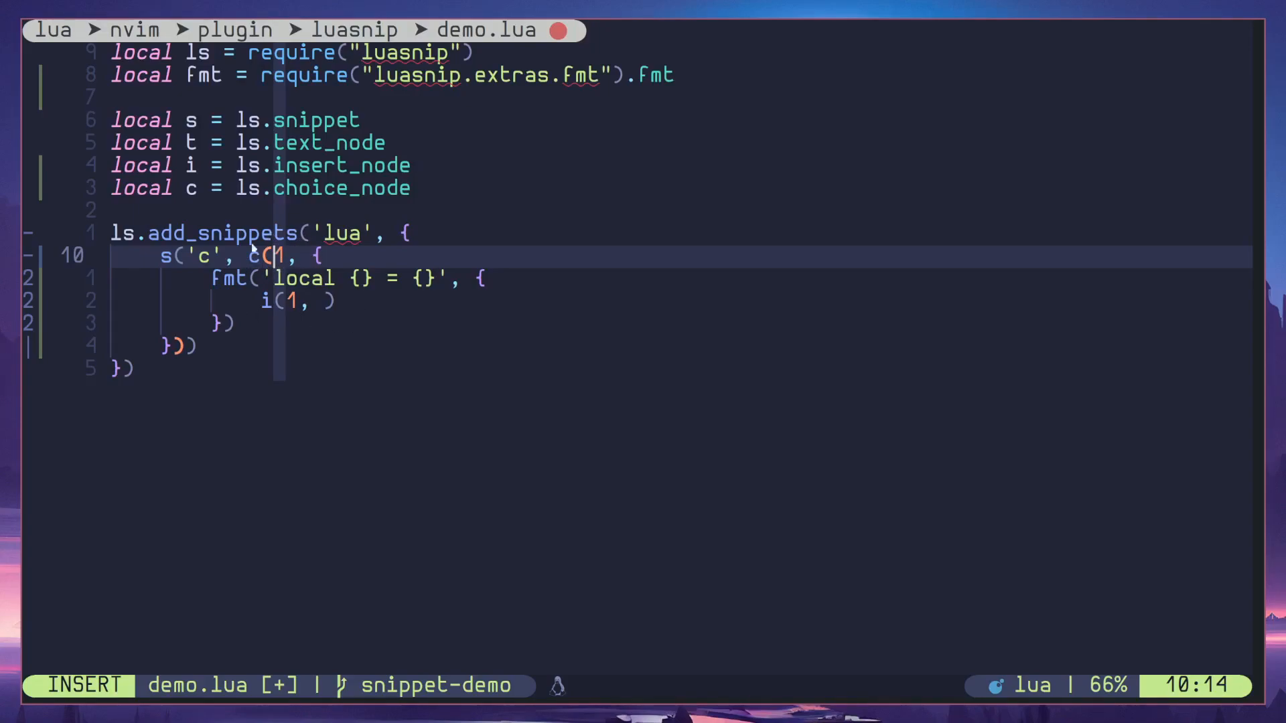
mouse_move(318, 342)
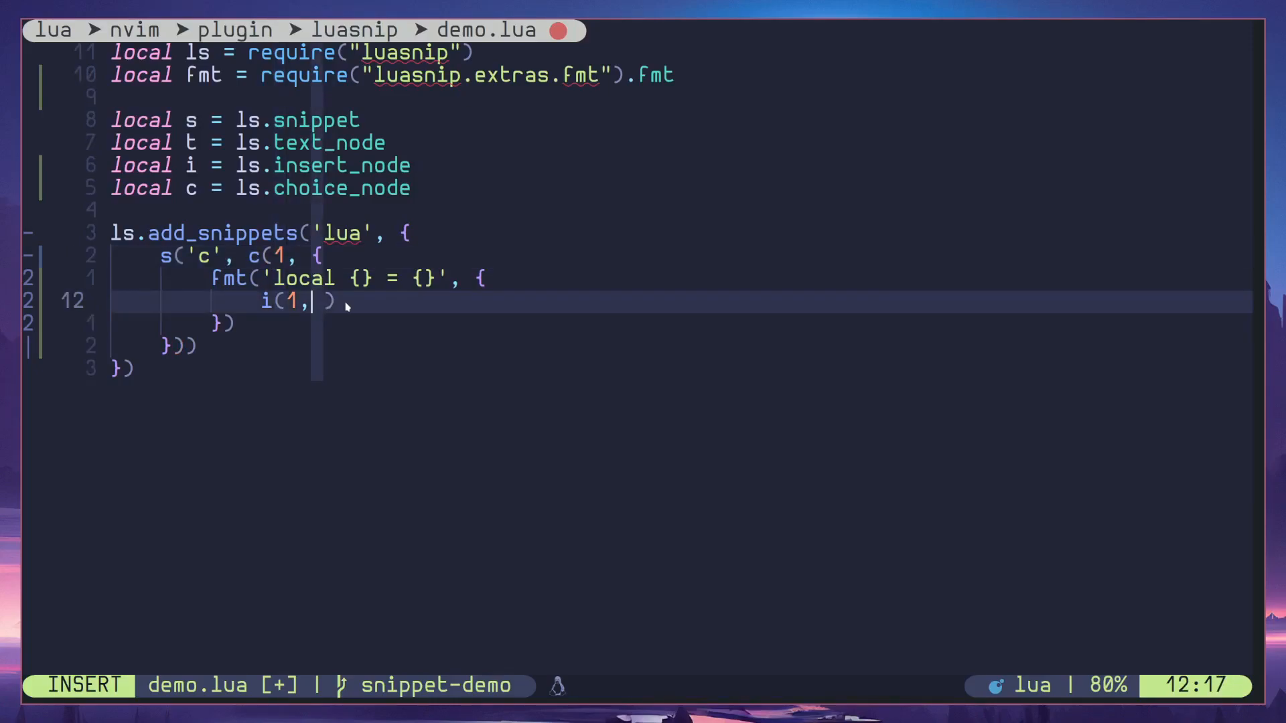
- Give the insert nodes defaults 'name' and '"value"', numbering the second node 2
text('neame')
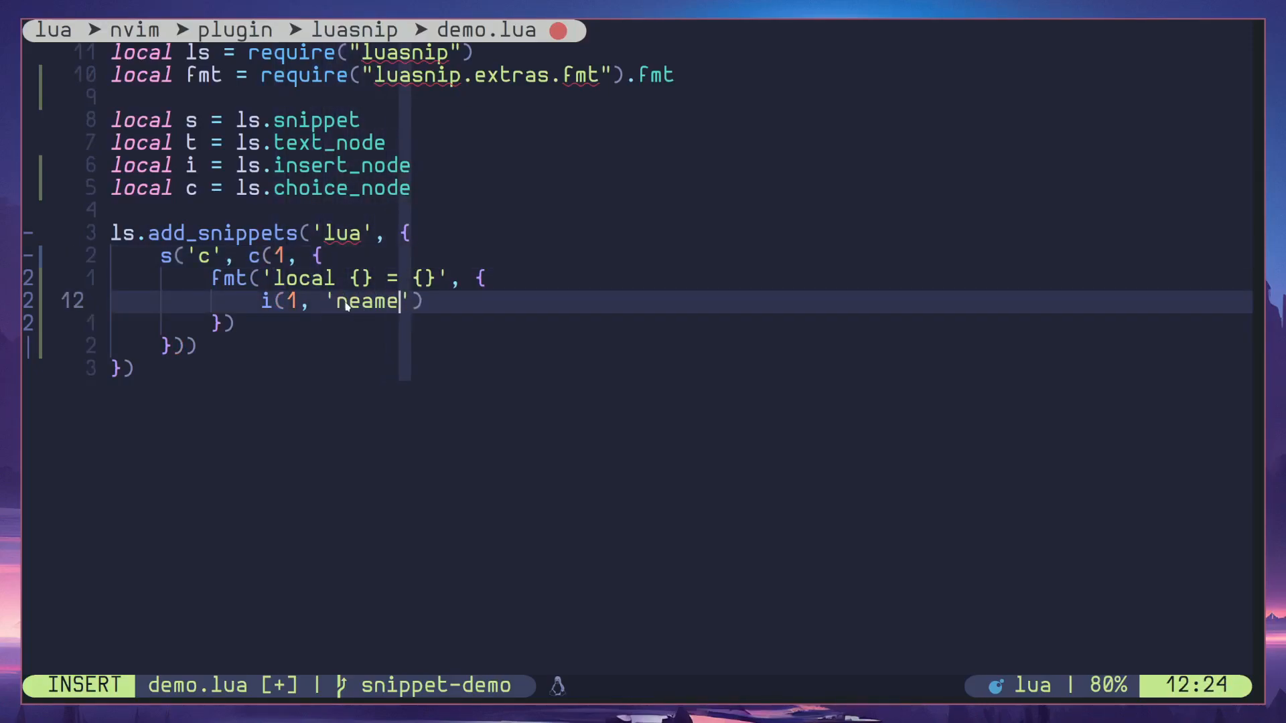
key(Escape)
text(i(1, '"v)
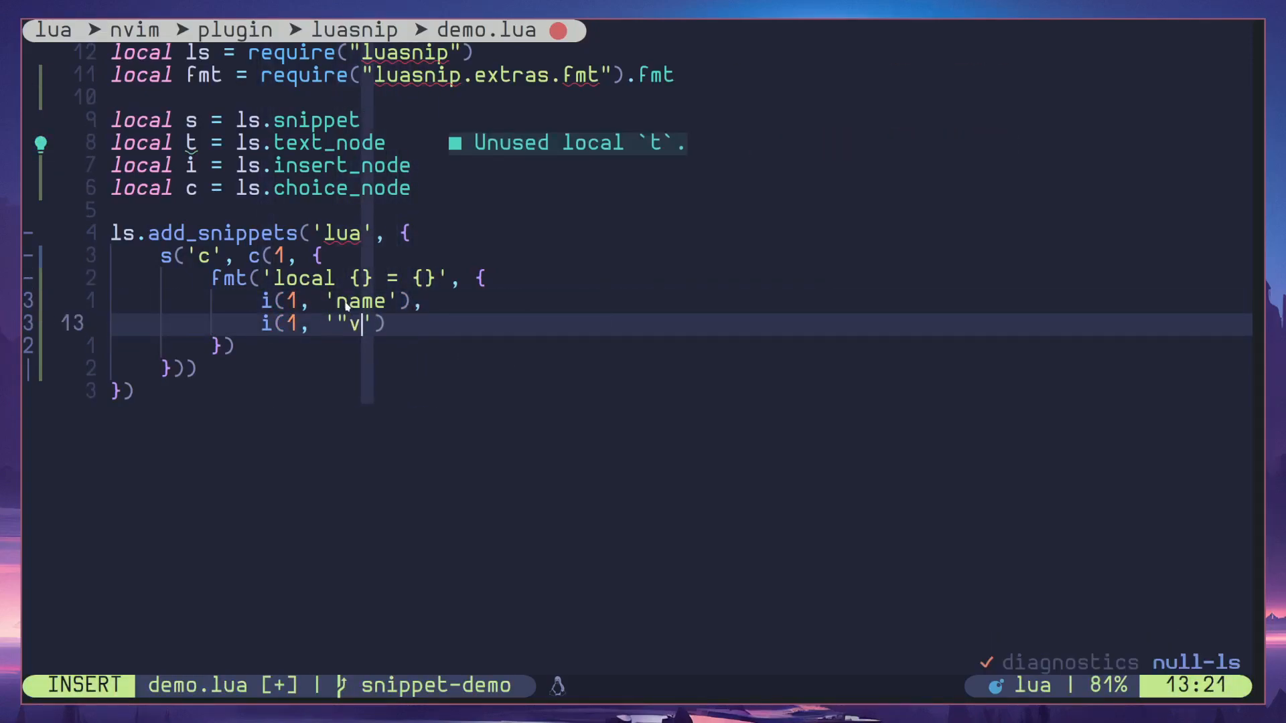
text(alue")
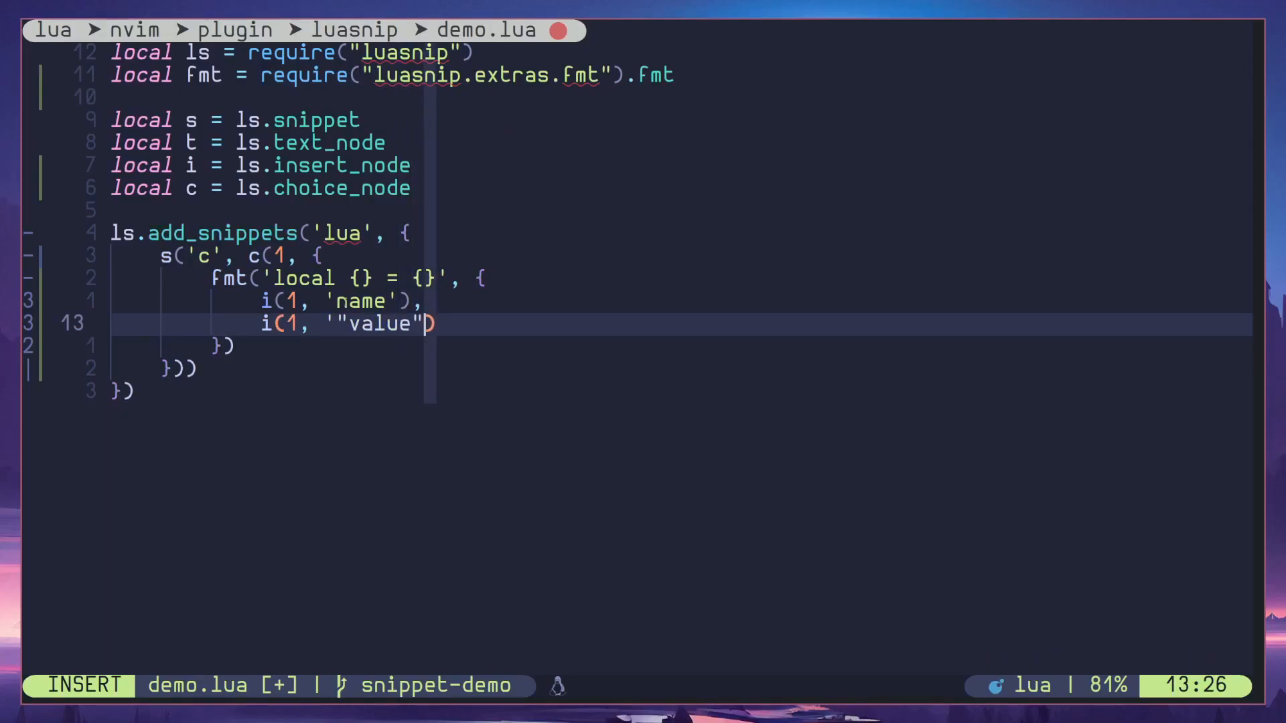
key(Escape)
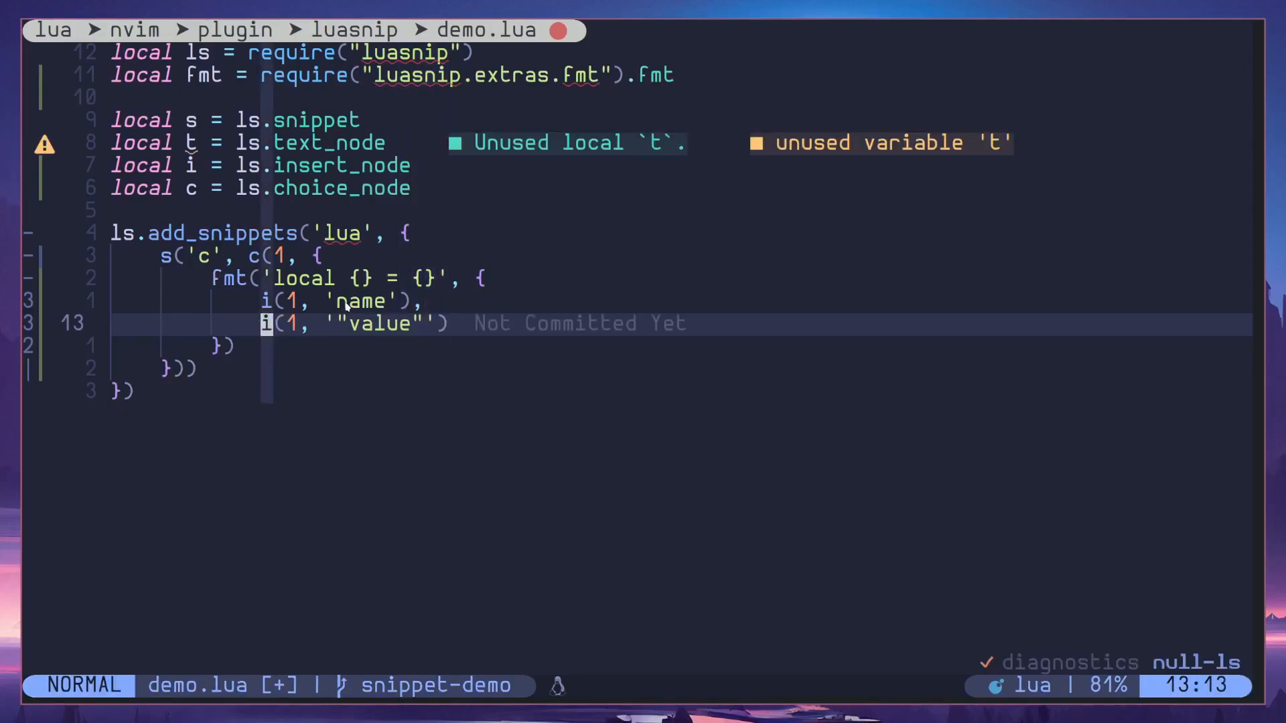
text(2)
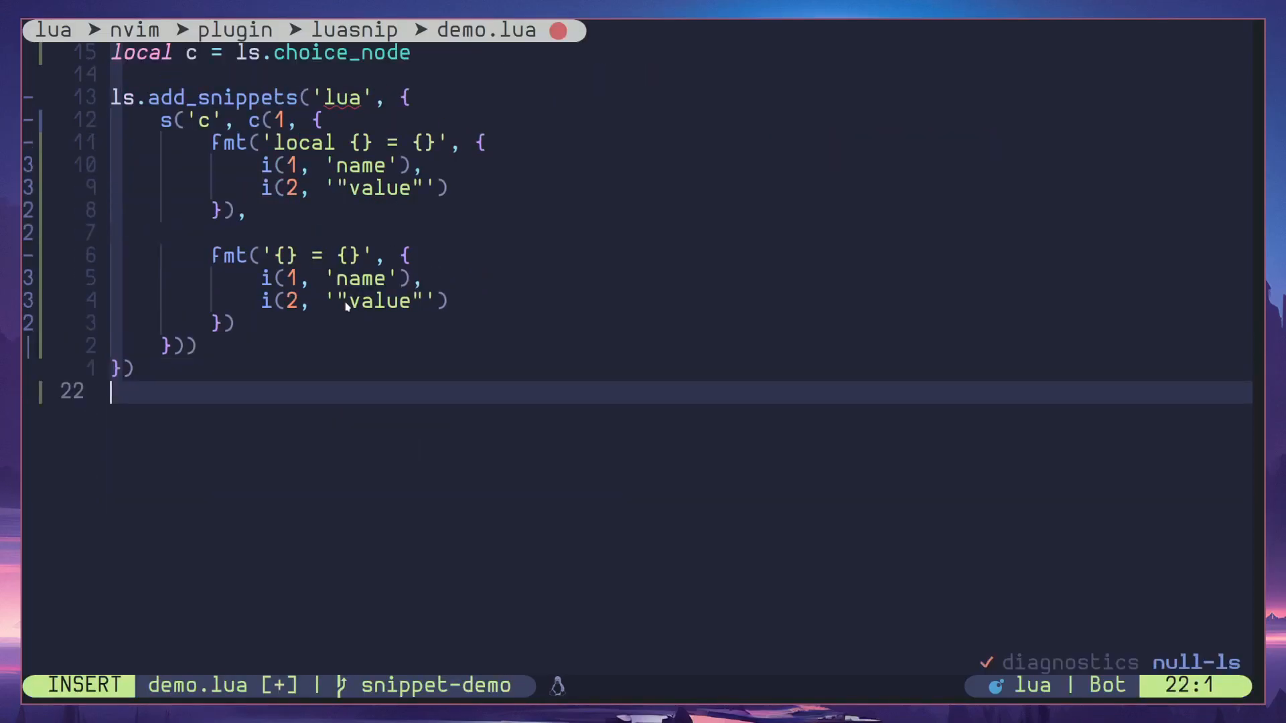
- Expand snippet 'c' at the file's end and type 'test' over the name placeholder
text(c)
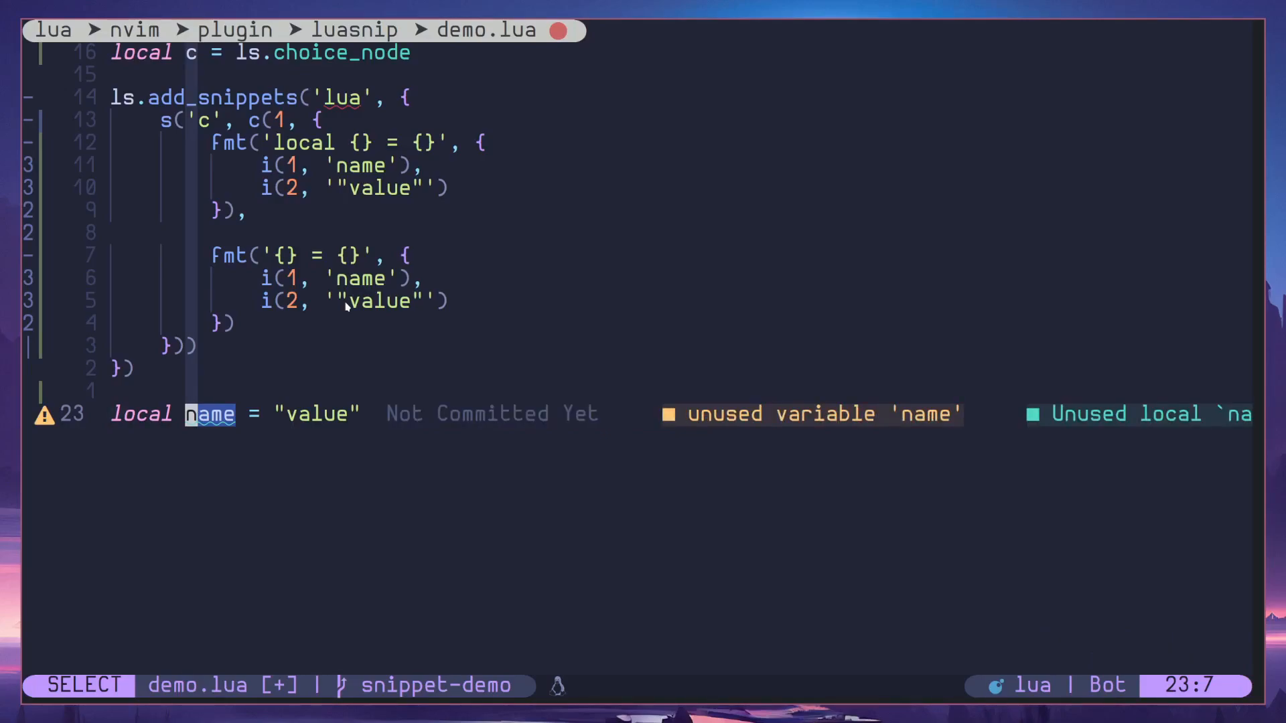
text(test)
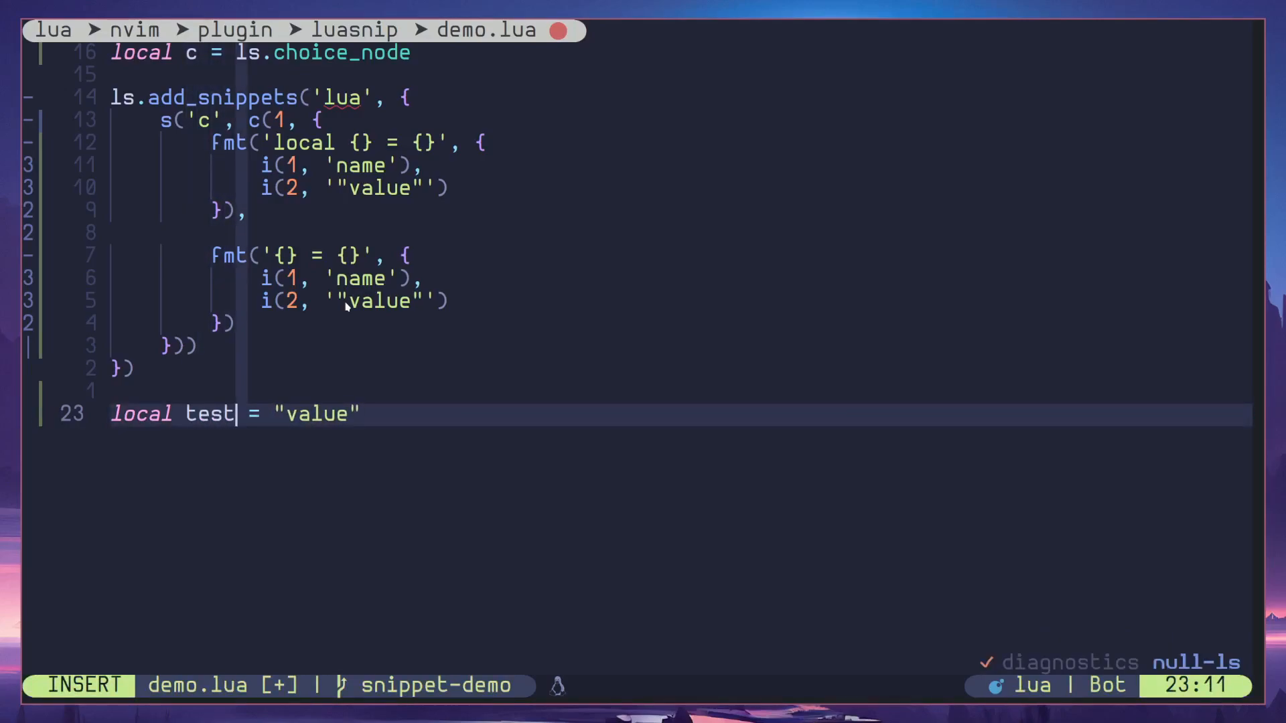